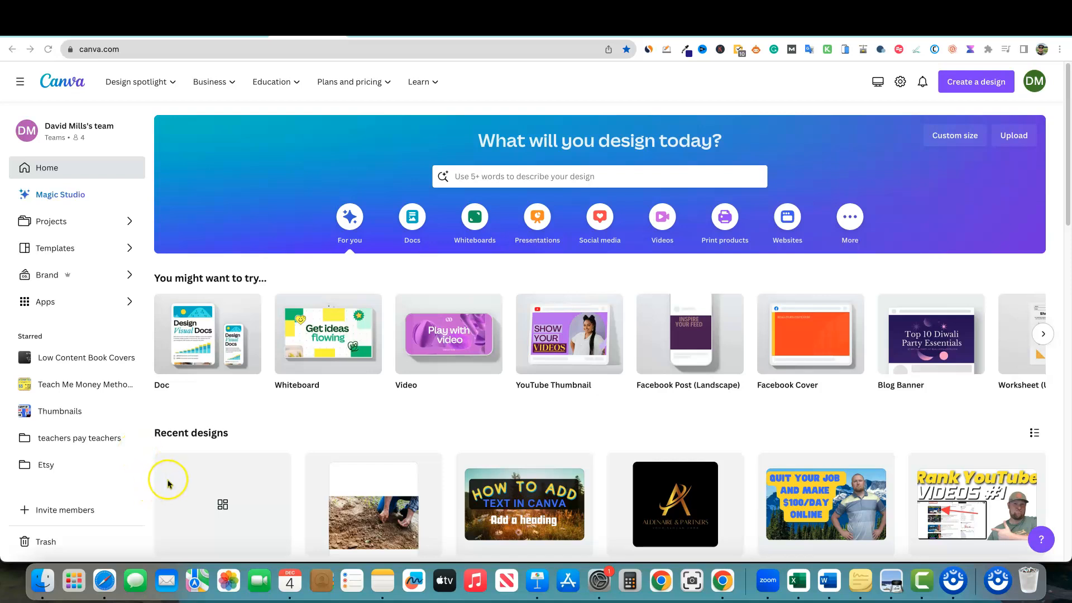
mouse_move(168, 484)
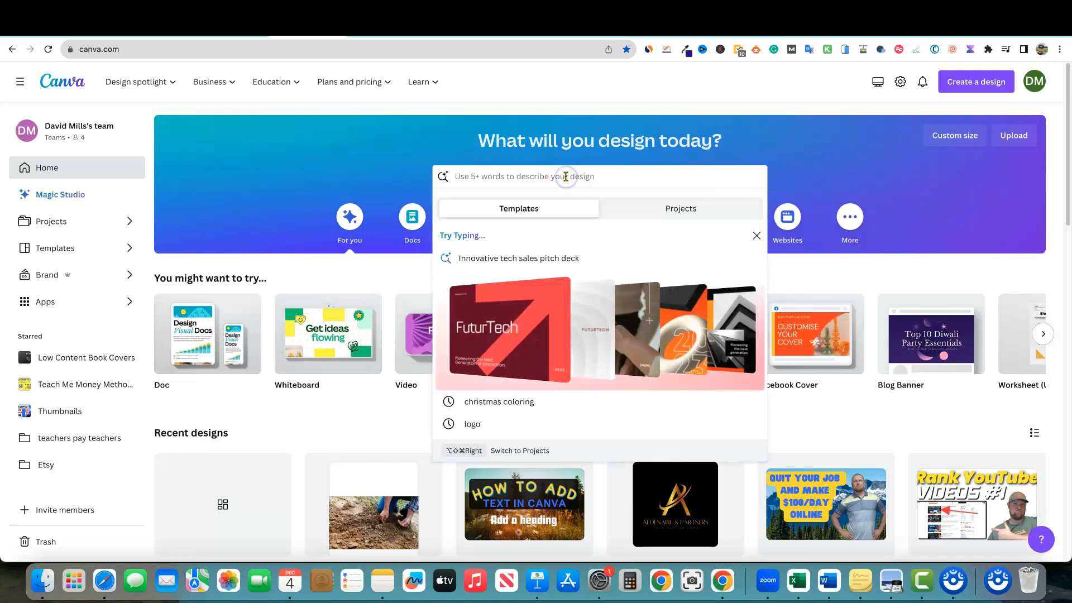
- Search Canva's home page for 'coloring book' to see the suggested templates
text(coloring book)
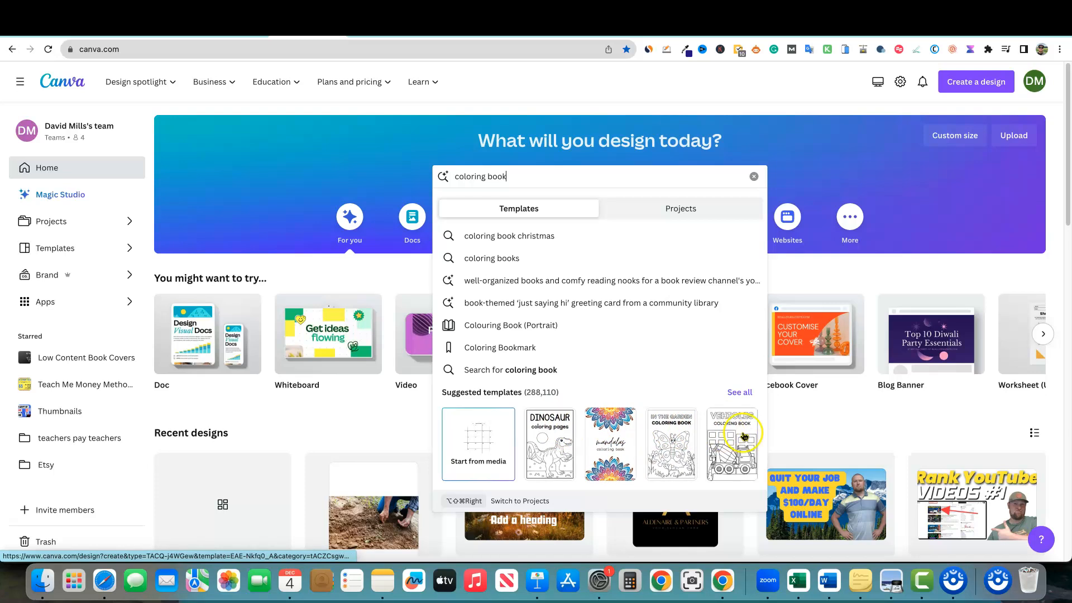
- Open the DINOSAUR coloring pages template and scroll through its pages to the velociraptor
click(549, 443)
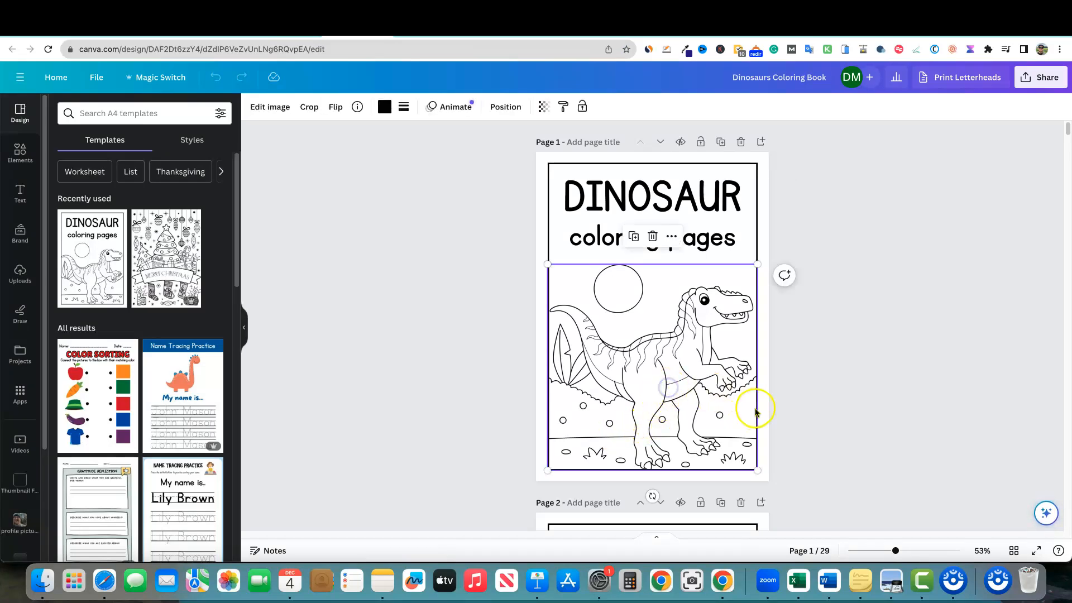
scroll(down, 3)
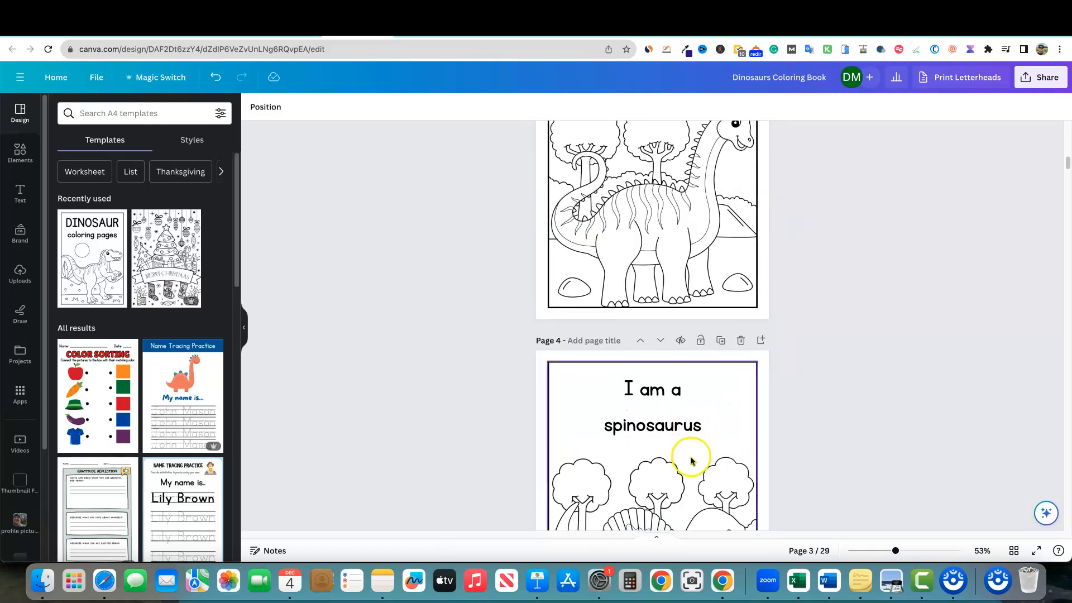
scroll(down, 3)
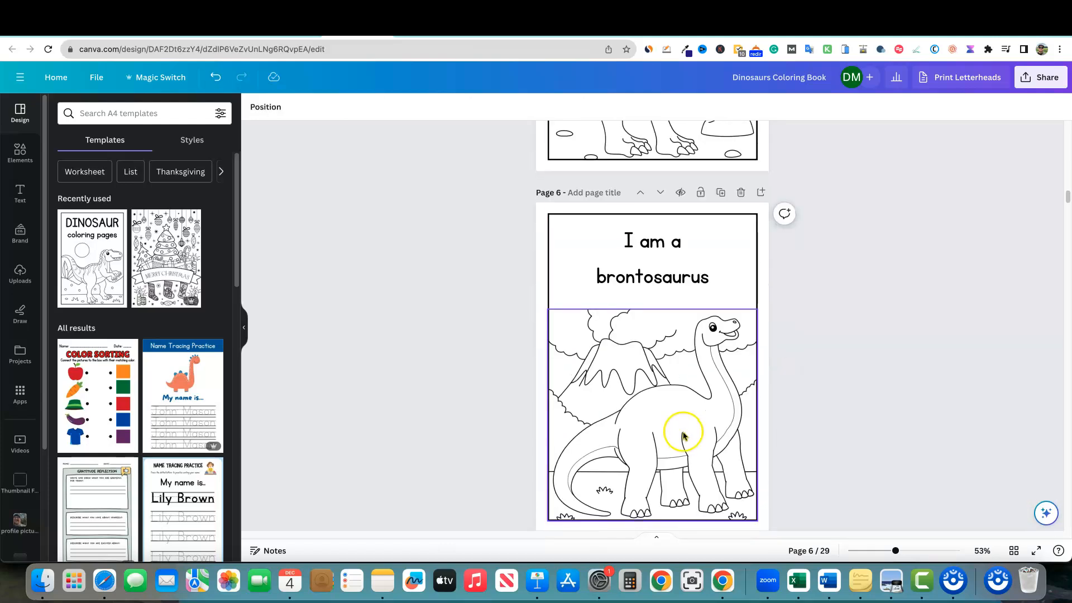
scroll(down, 3)
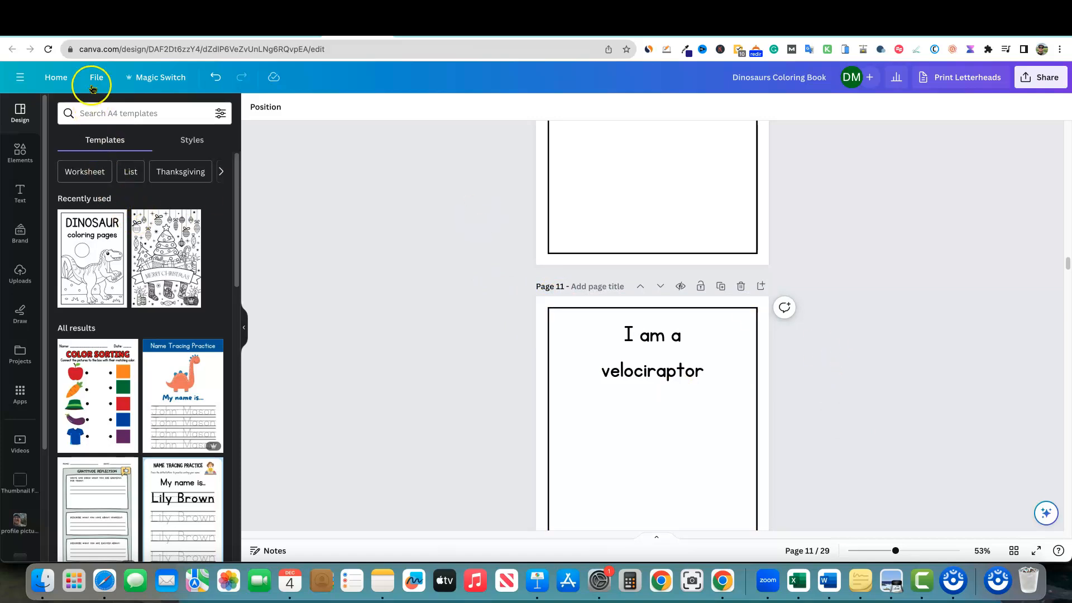
- Show margins and print bleed, and delete the hesperosaurus page's dinosaur illustration
click(96, 77)
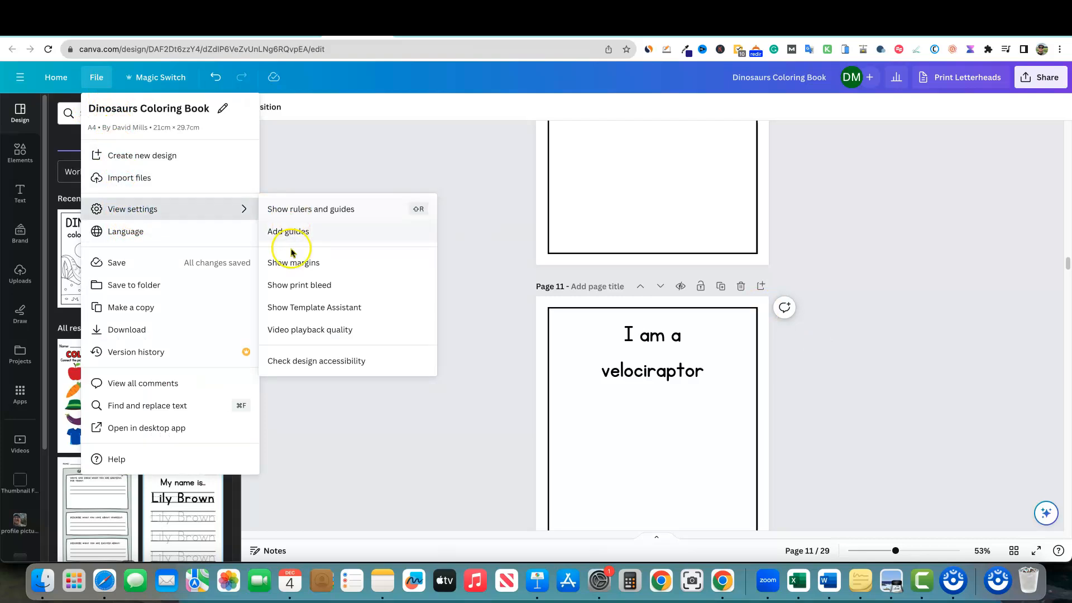
mouse_move(299, 284)
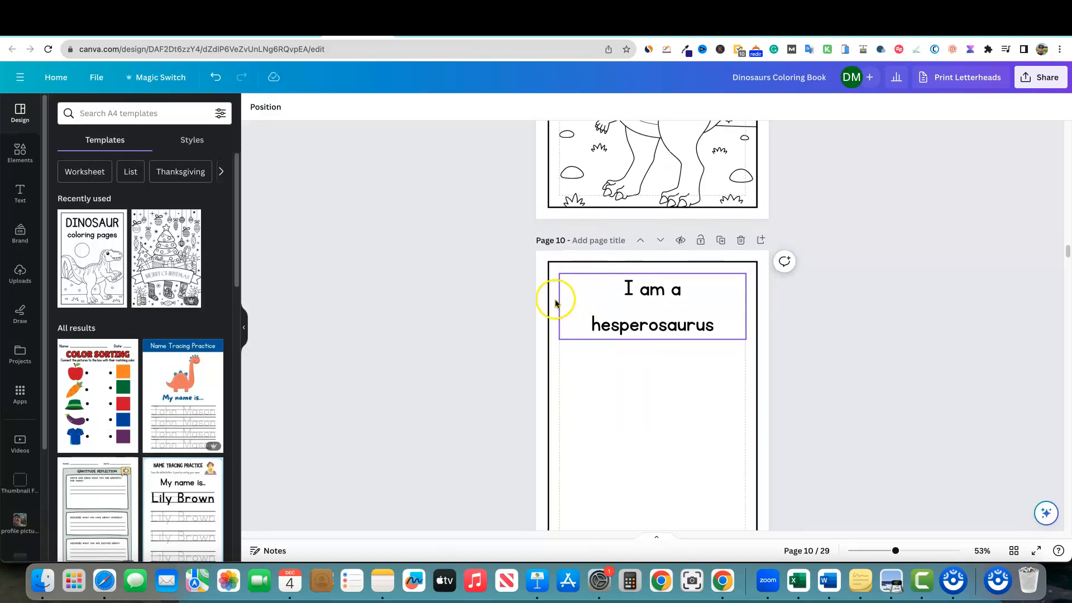
click(585, 376)
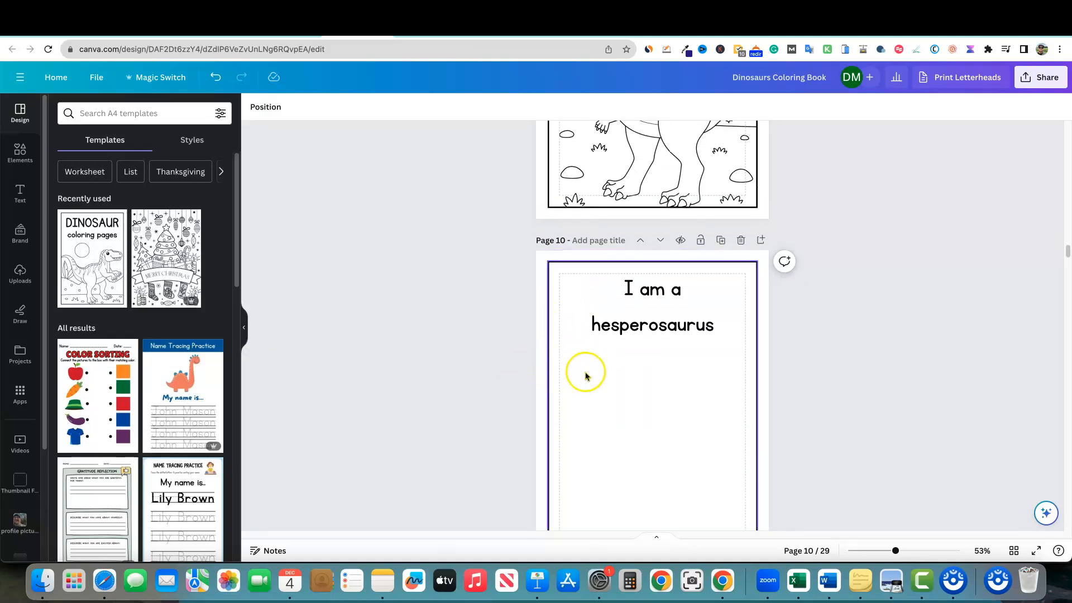
mouse_move(556, 347)
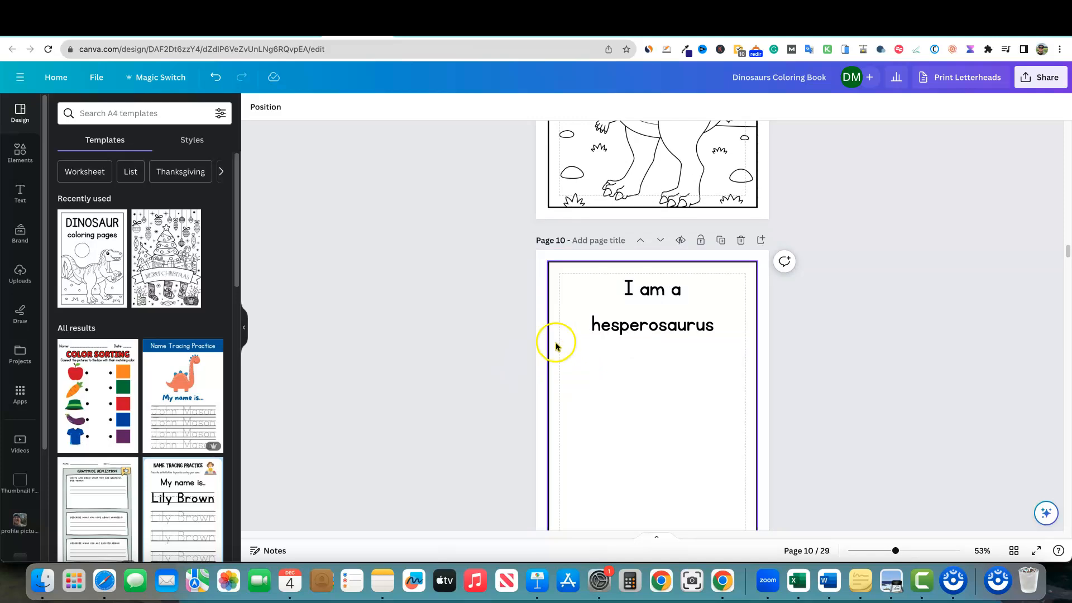
click(652, 307)
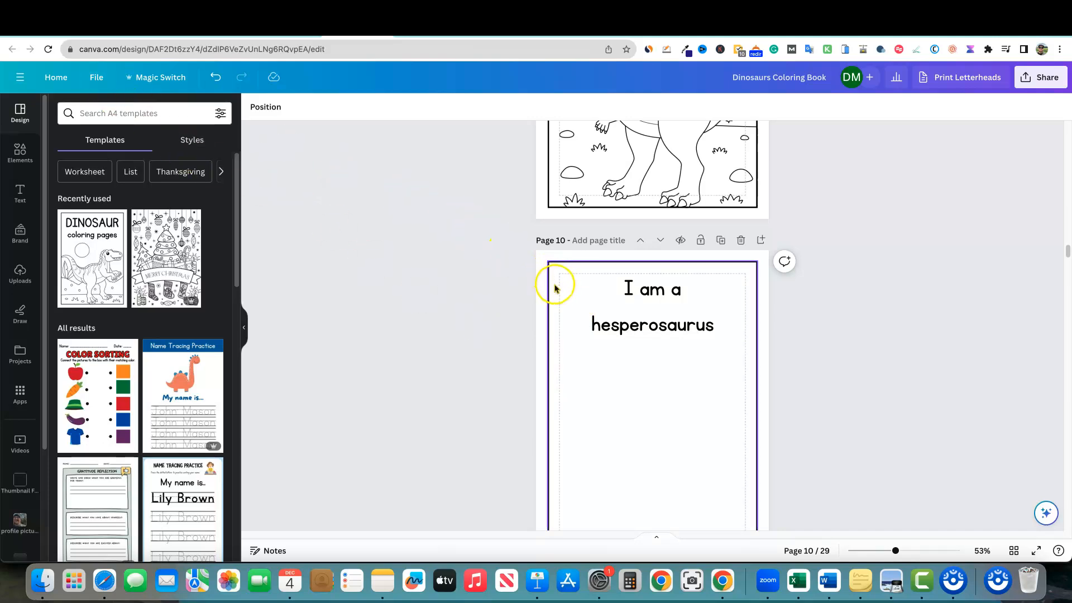
click(651, 307)
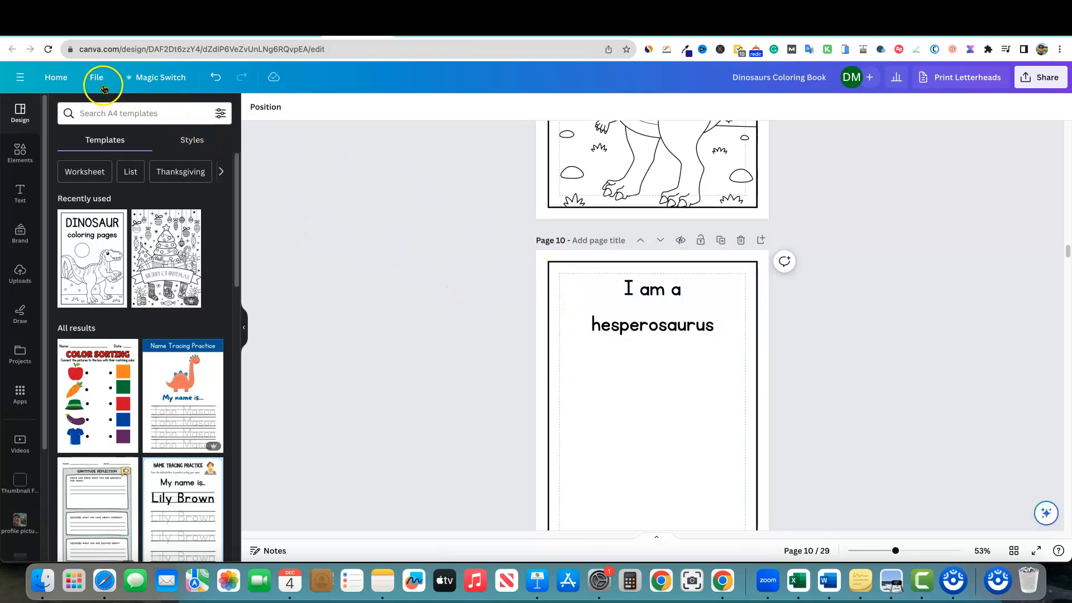
click(97, 77)
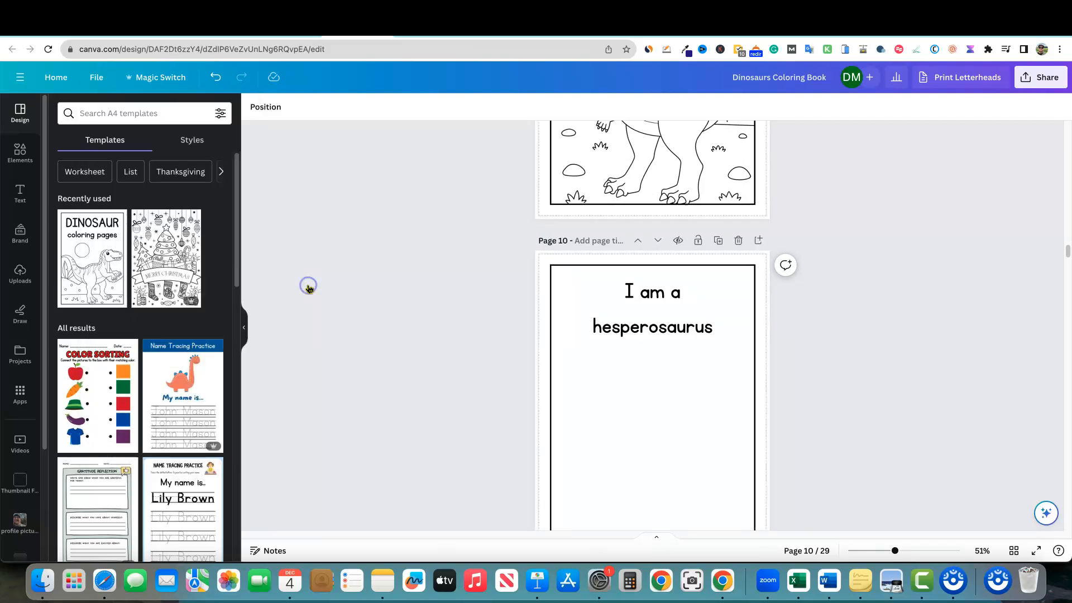
mouse_move(353, 283)
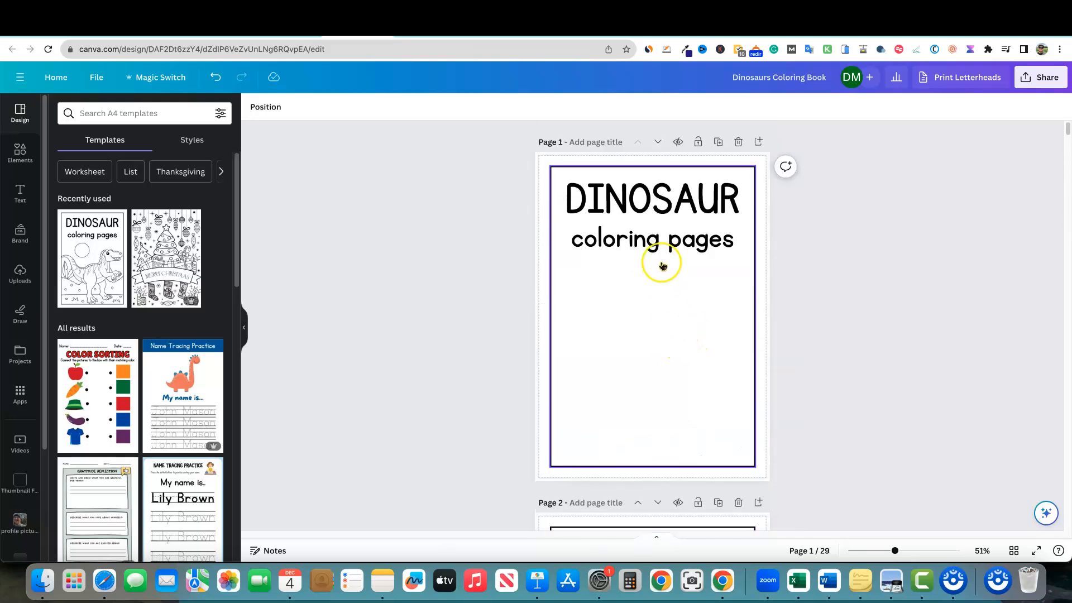
- Replace page 2's 'I am a triceratops' title with the letter A in Gulfs Display
click(652, 239)
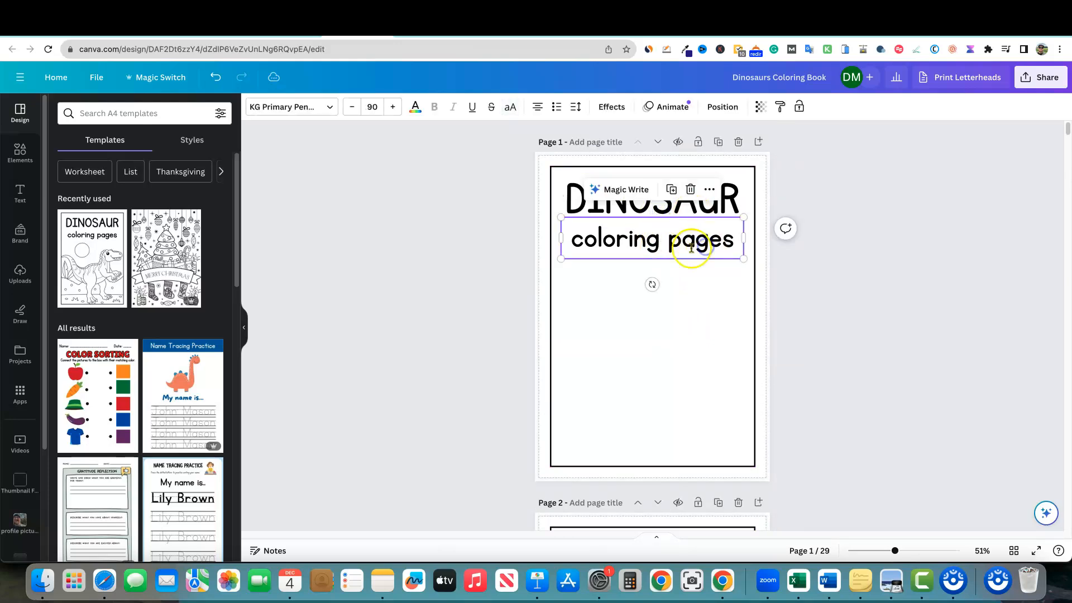
scroll(down, 3)
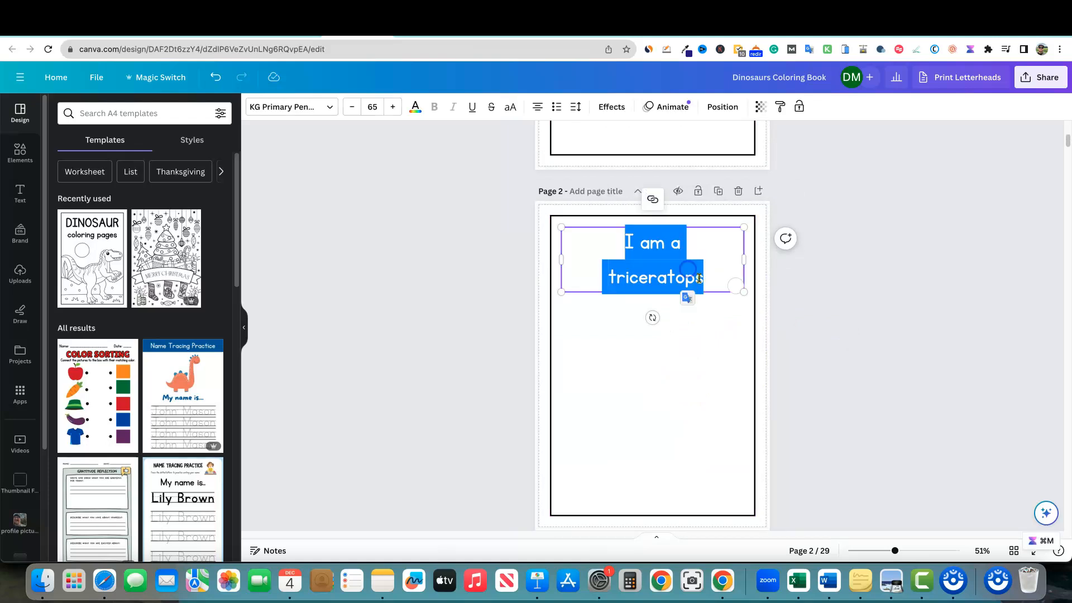
text(A)
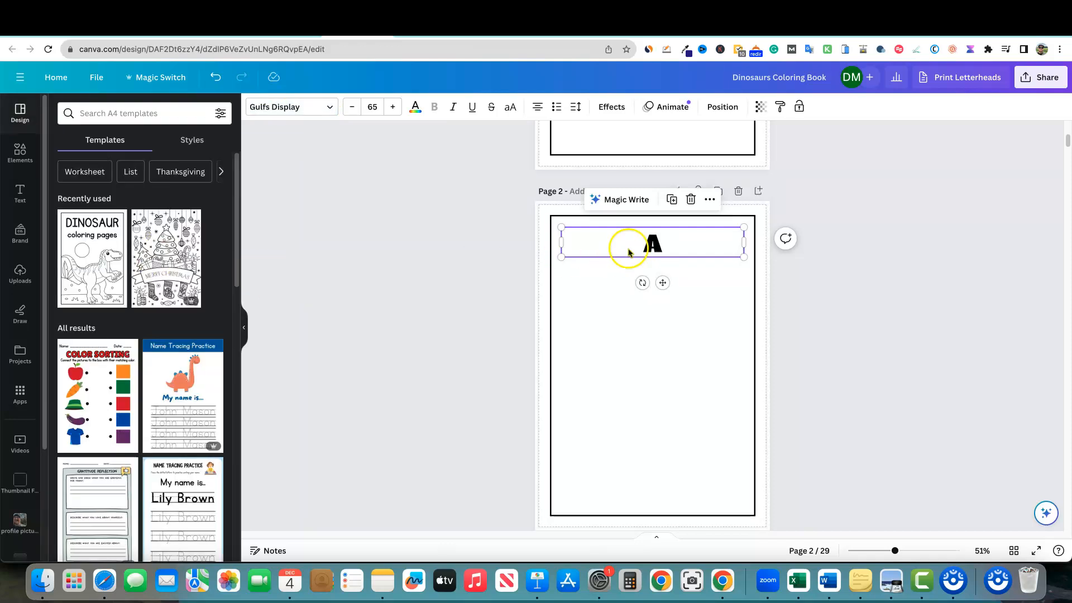
- Give the letter A an outline text effect with a white fill
click(610, 106)
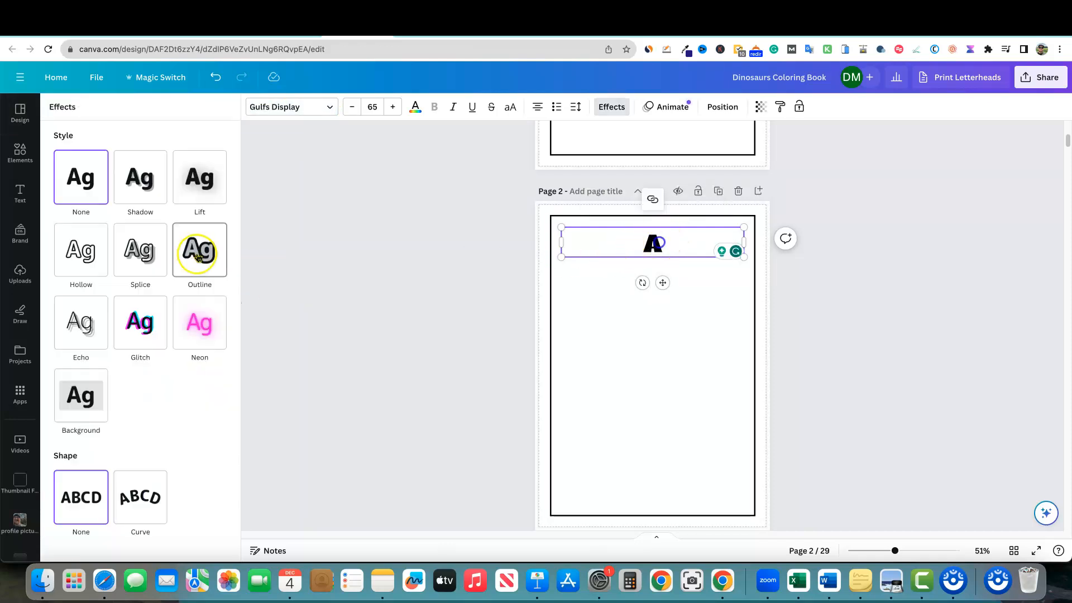
click(199, 249)
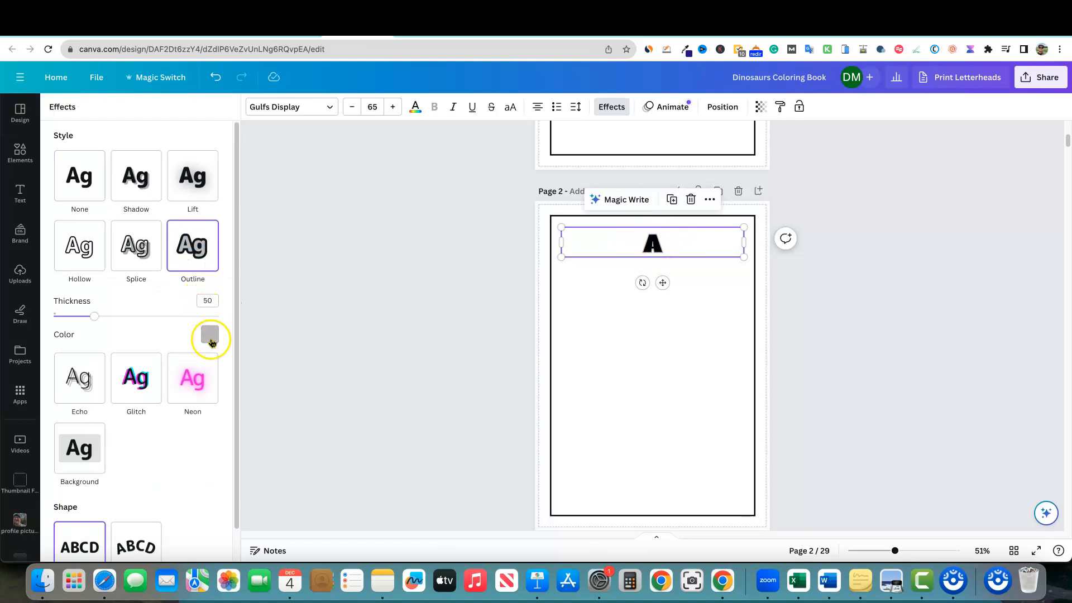
click(210, 338)
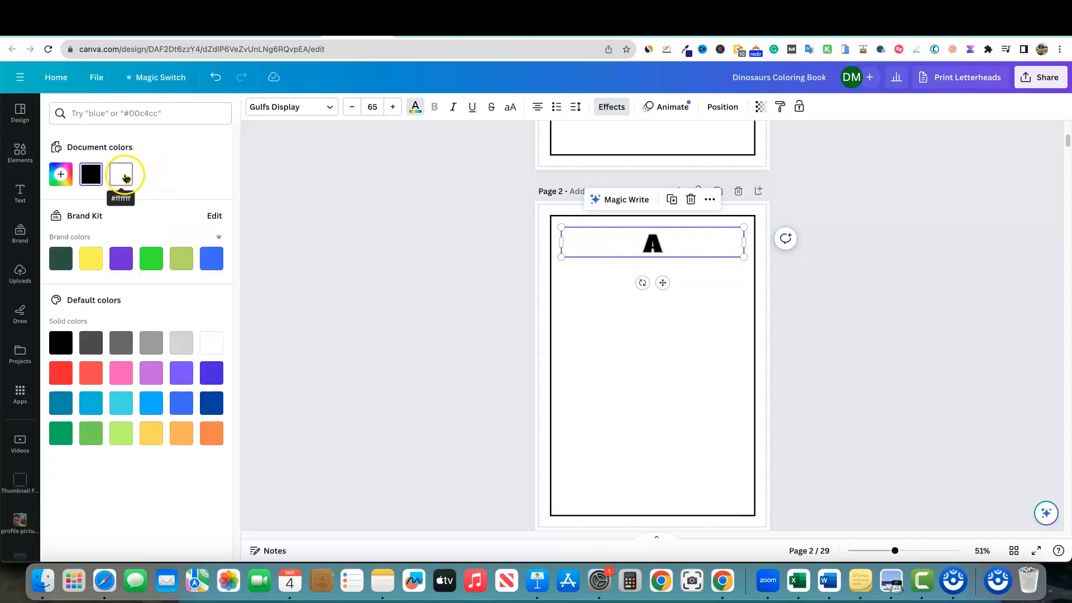
click(121, 173)
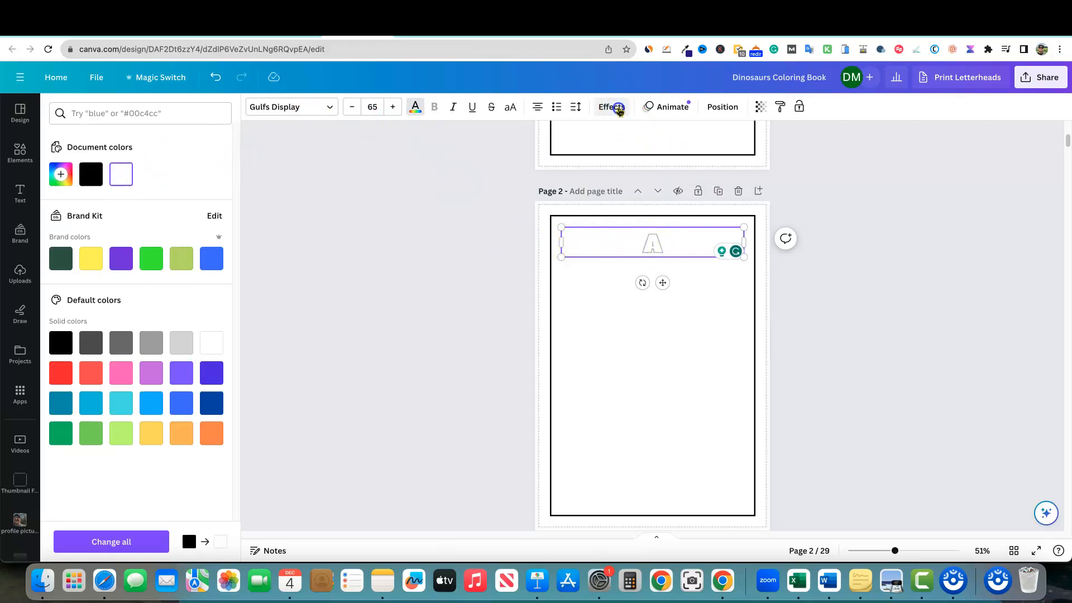
- Make the A's outline black and thicker, and raise its font size to 121
click(609, 107)
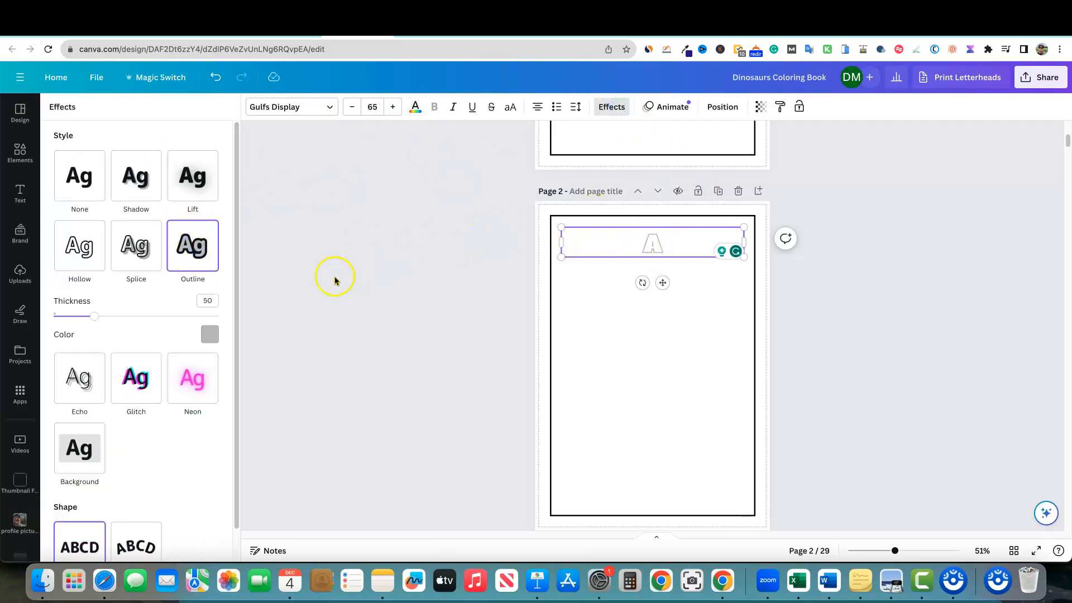
click(209, 334)
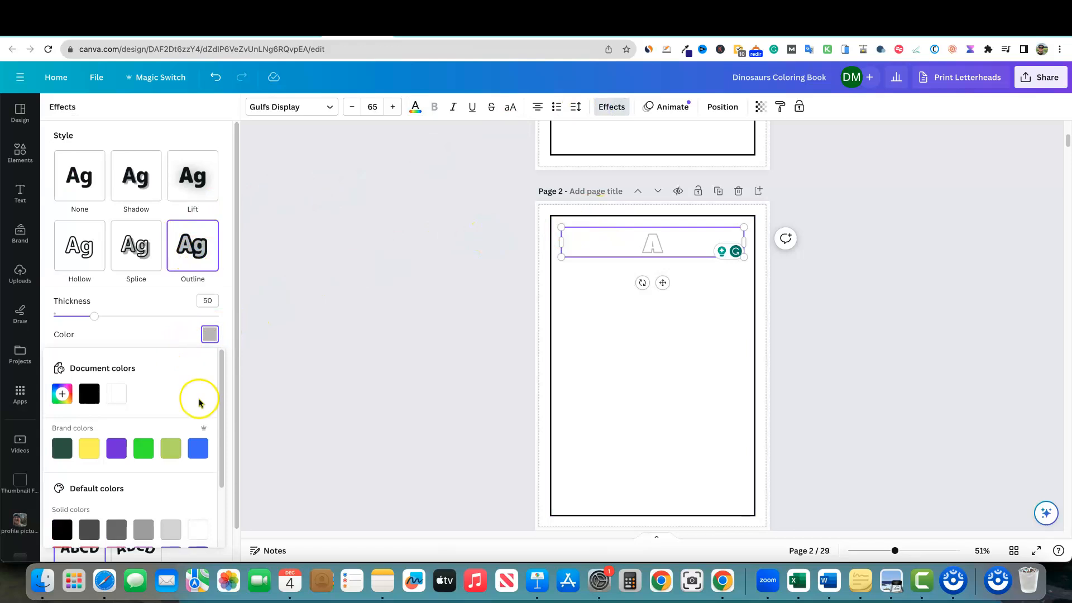
click(89, 393)
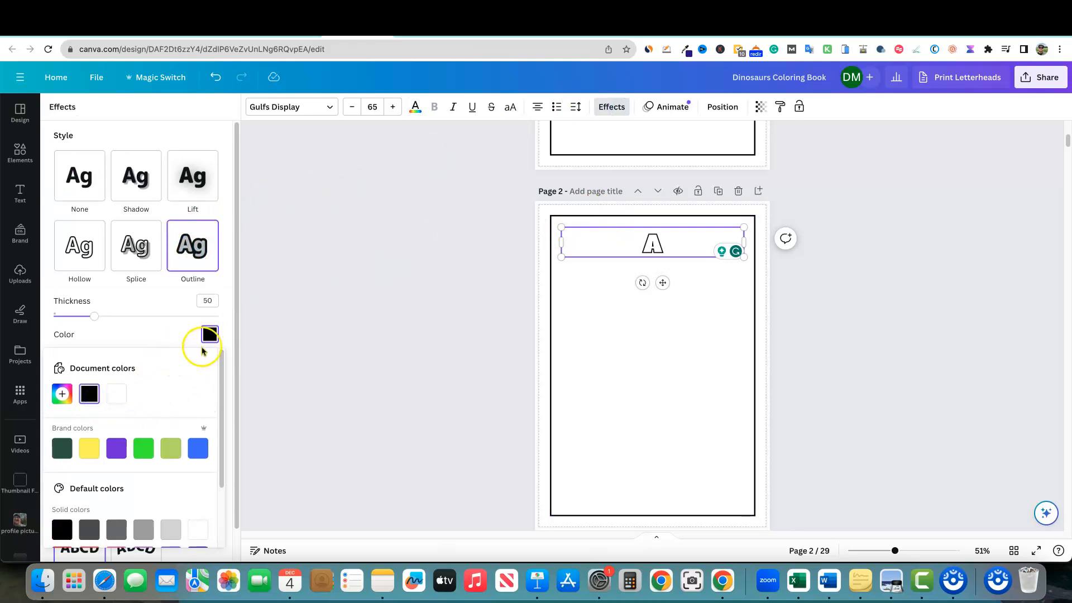
drag(95, 316, 110, 319)
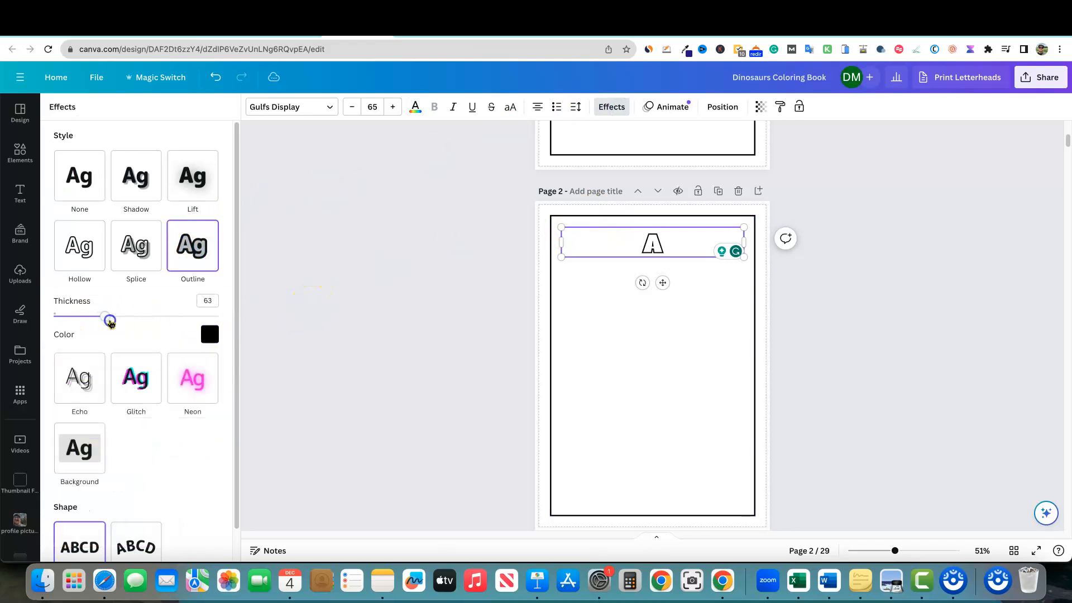
drag(110, 320, 145, 320)
text(100)
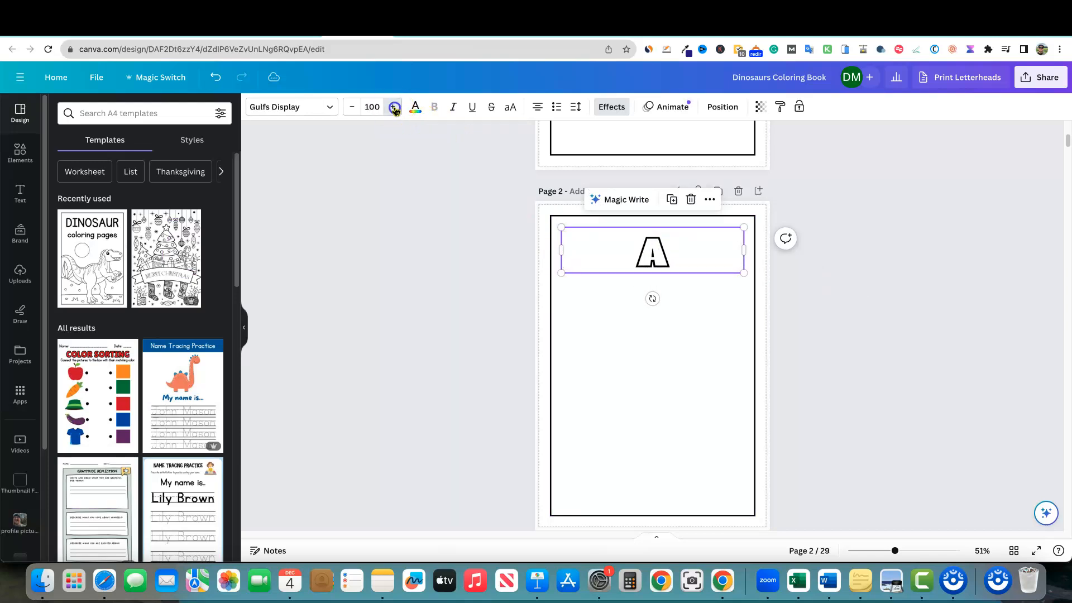
click(393, 107)
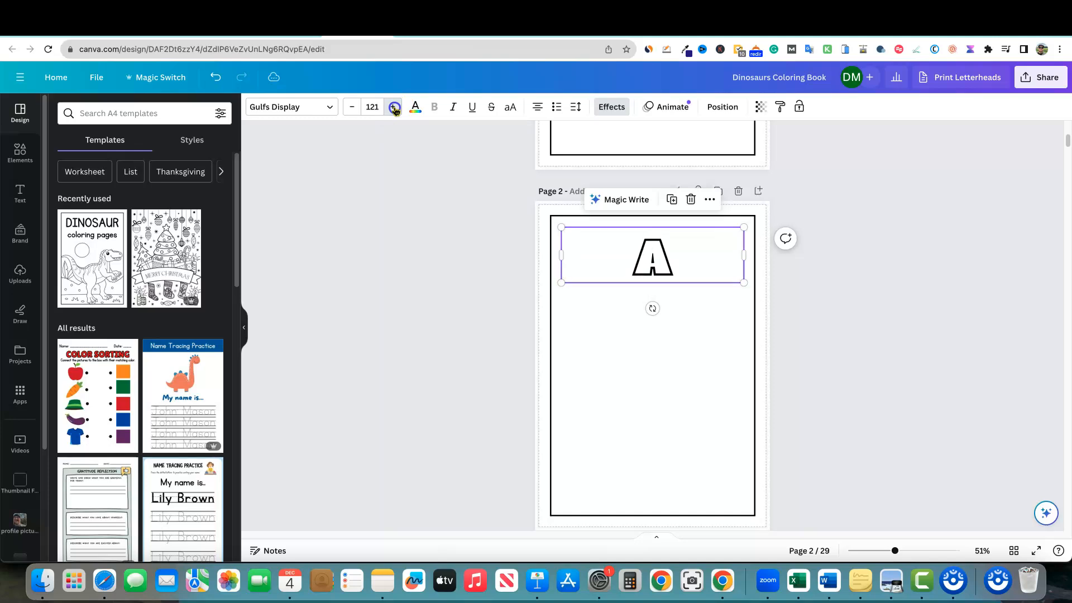
click(670, 399)
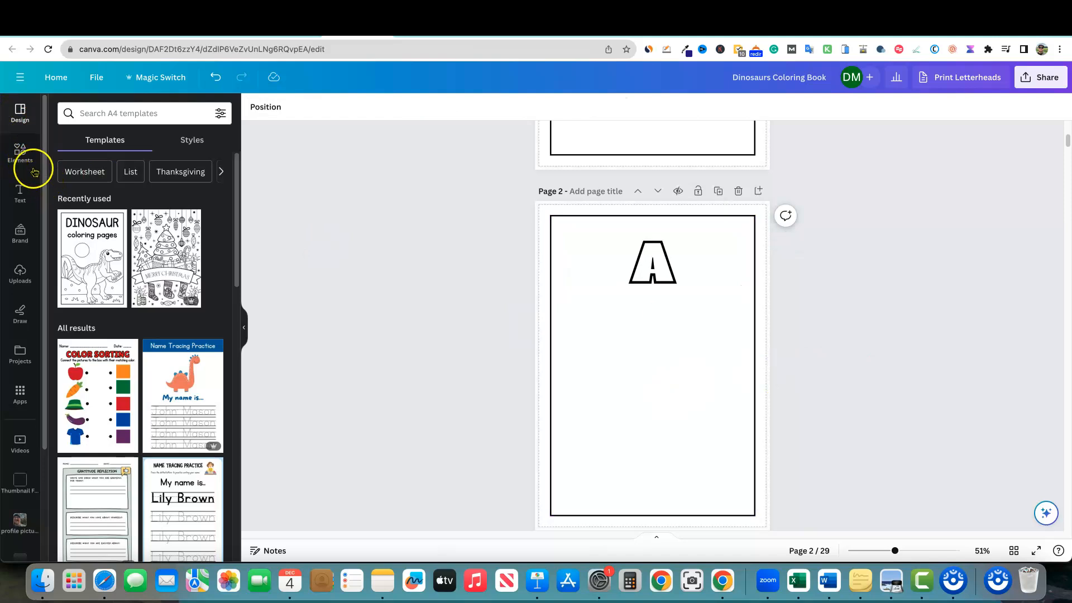
- Add an apple outline graphic from Elements and enlarge it to fill the lower page
click(20, 155)
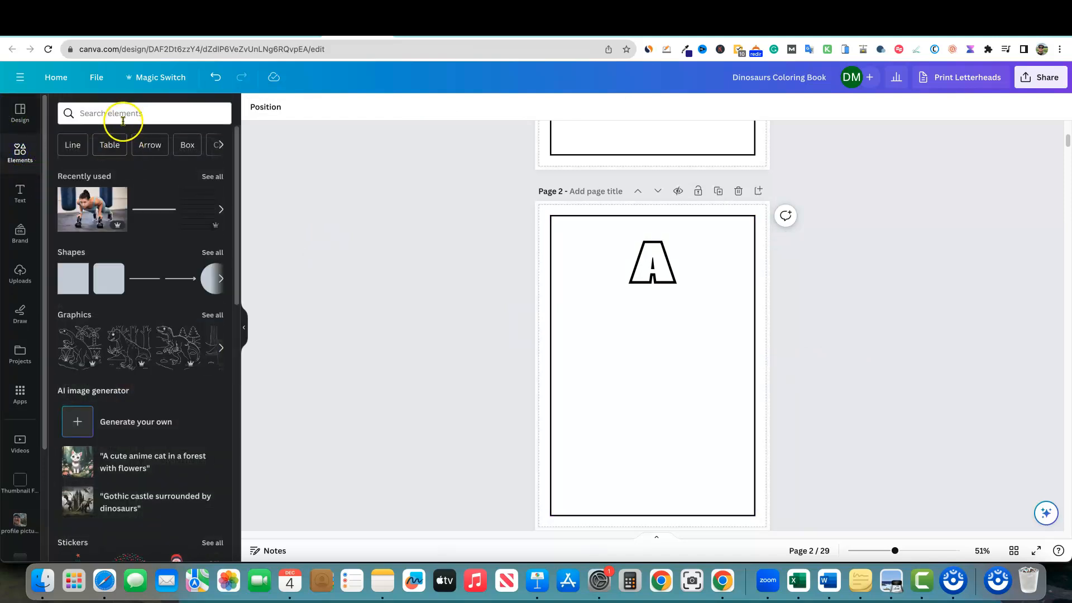
text(apple coloring page)
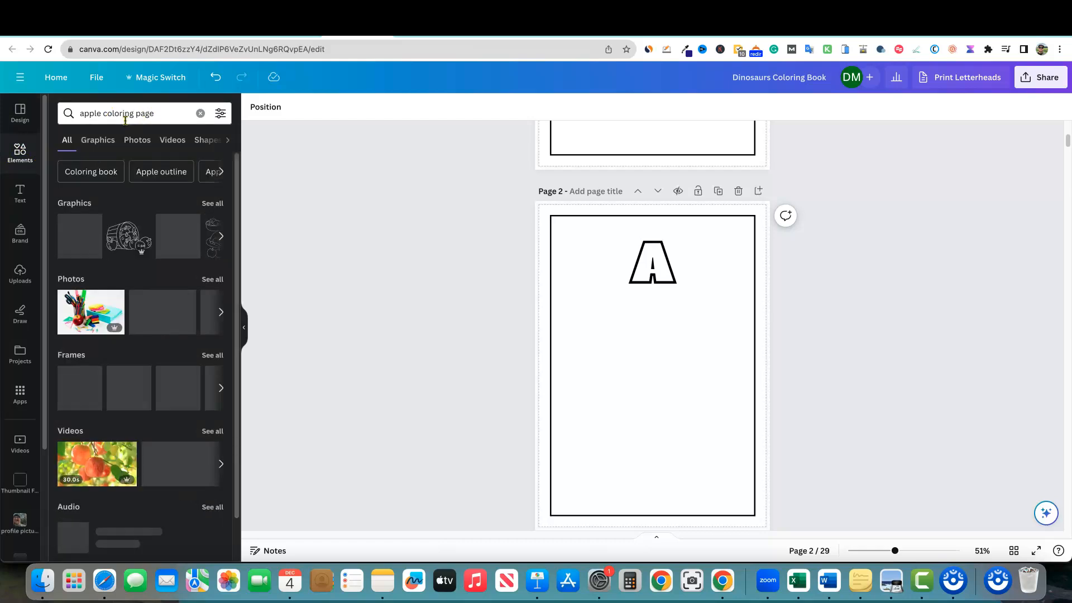
click(97, 140)
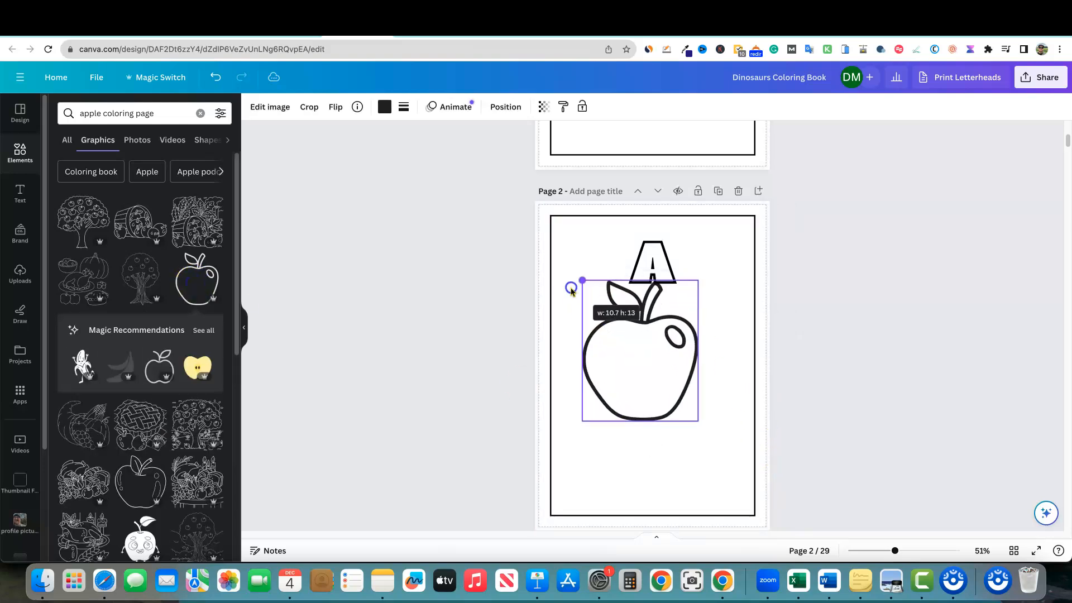
drag(582, 281, 568, 264)
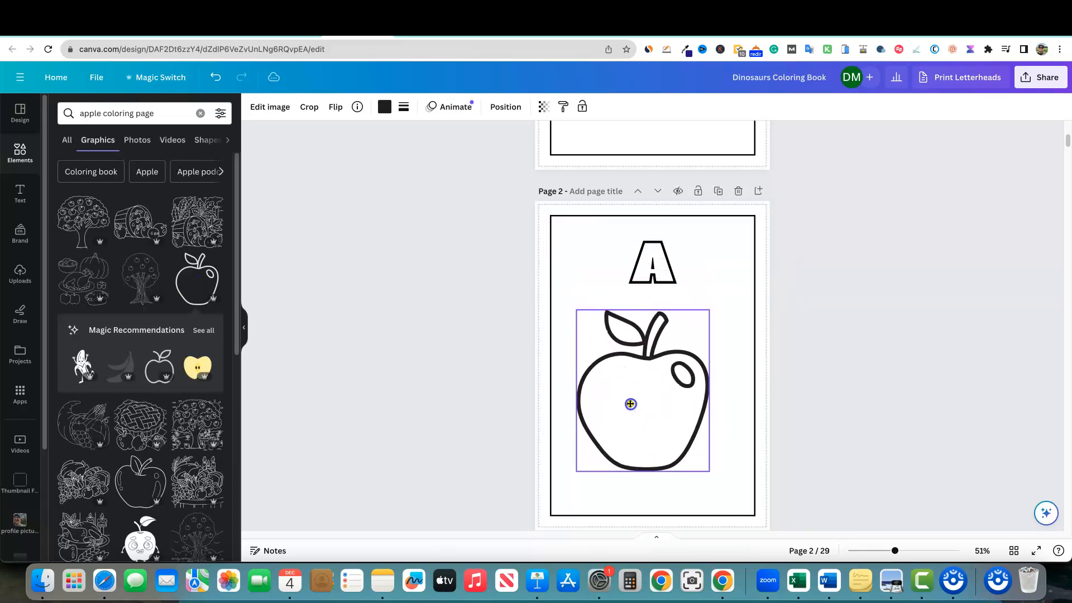
drag(631, 405, 614, 383)
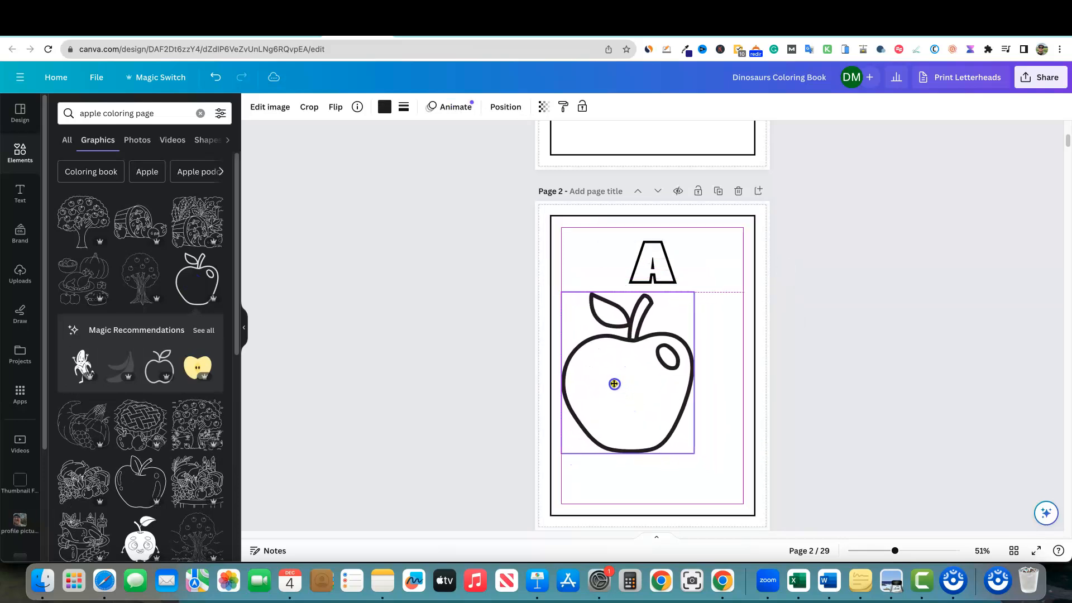
drag(692, 454, 710, 472)
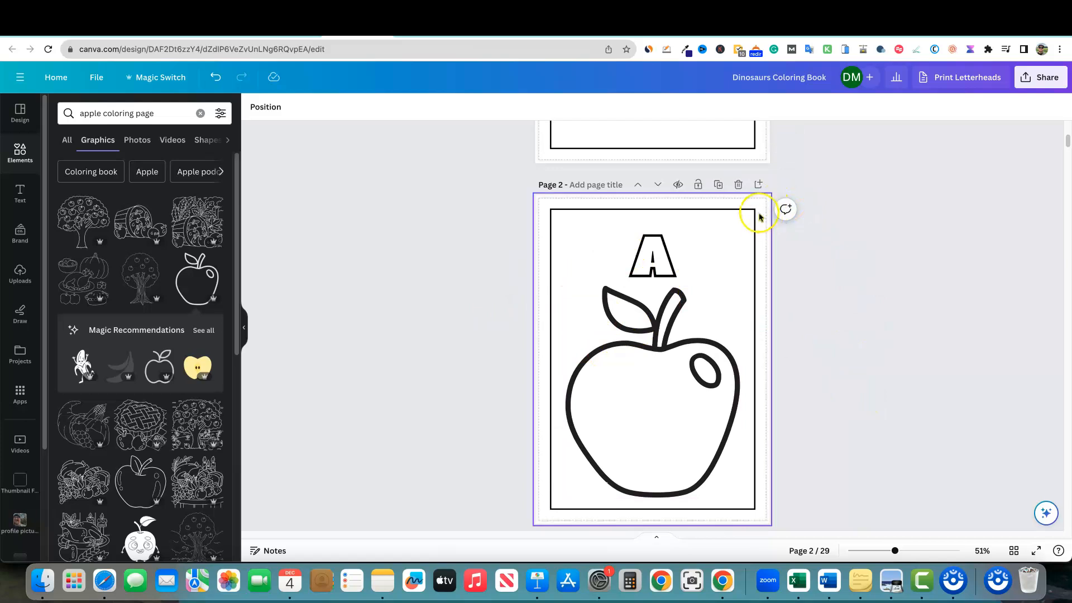
mouse_move(717, 185)
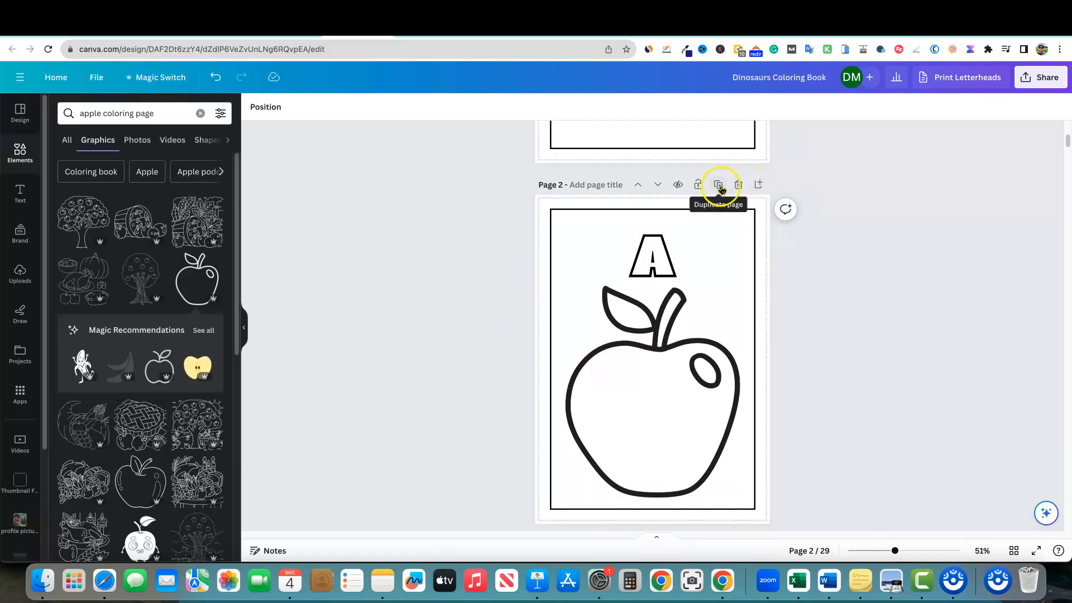
- Duplicate the apple page as page 3, change its letter to B, and delete the apple
click(718, 185)
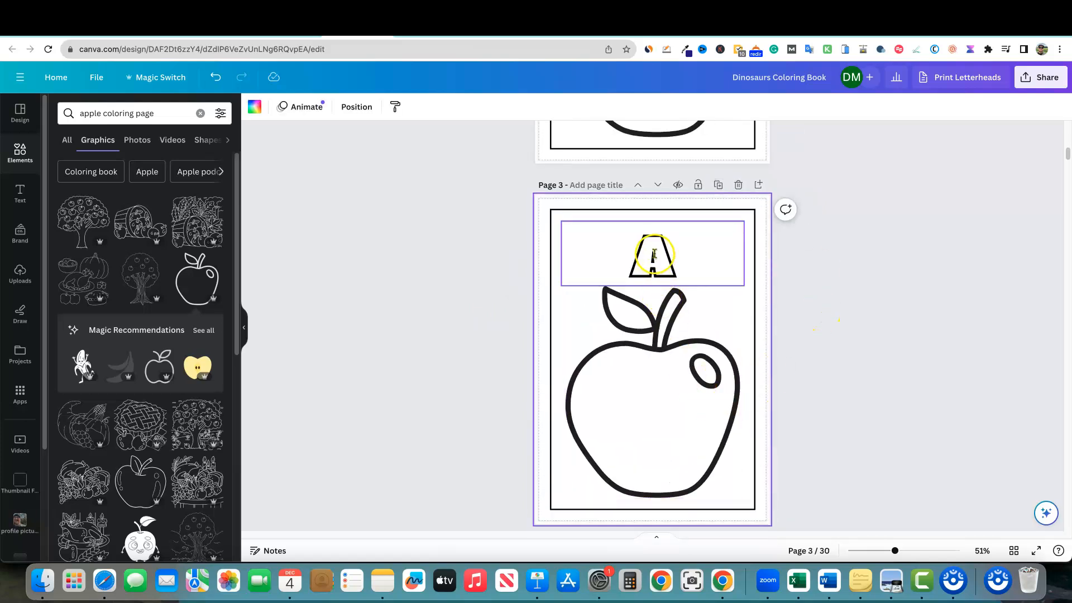
click(652, 254)
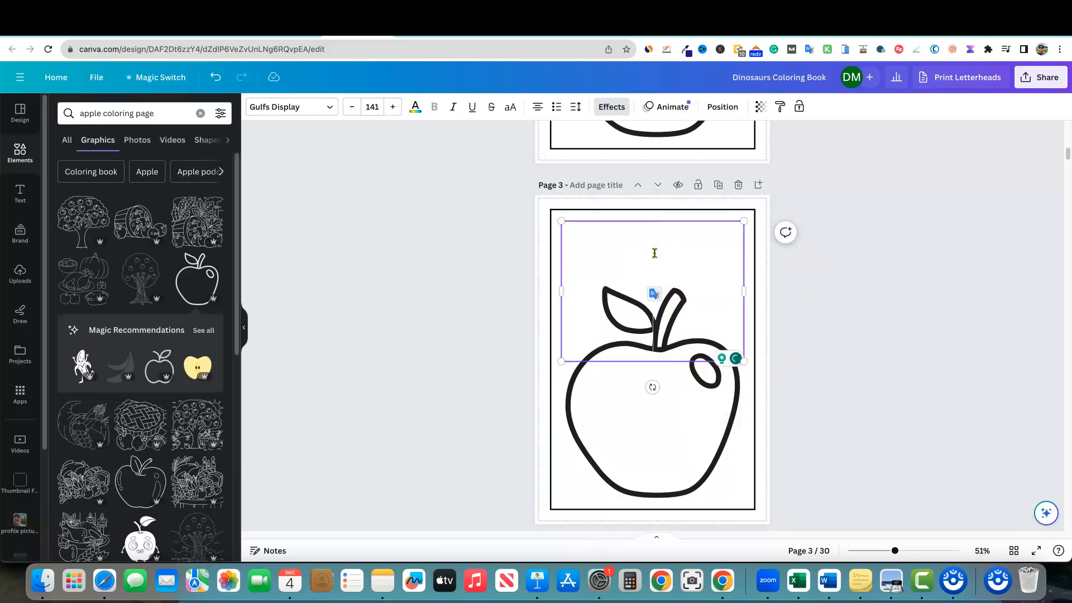
text(B)
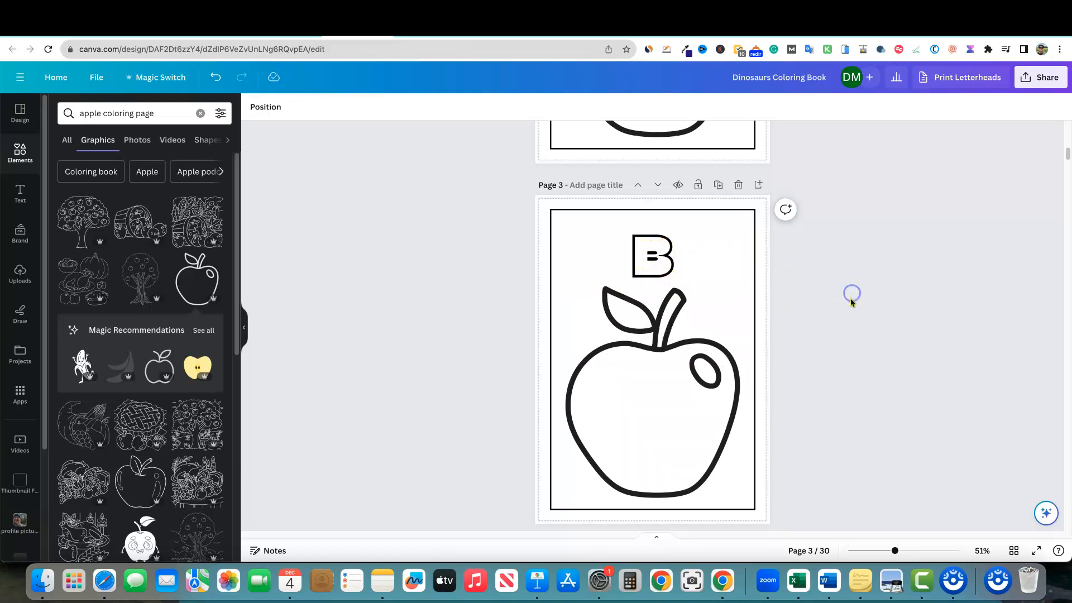
click(650, 257)
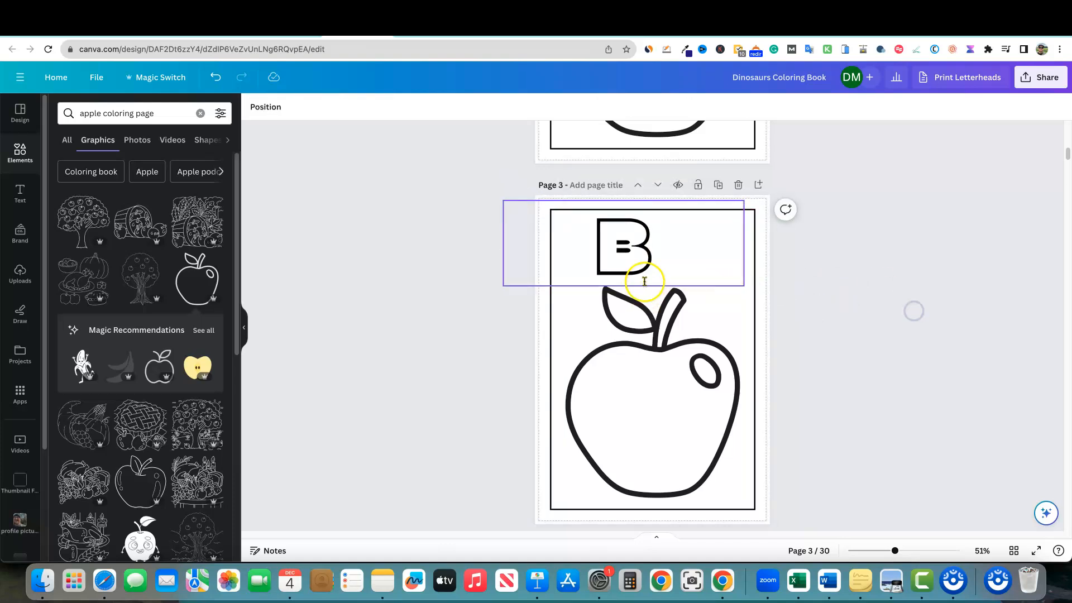
click(621, 246)
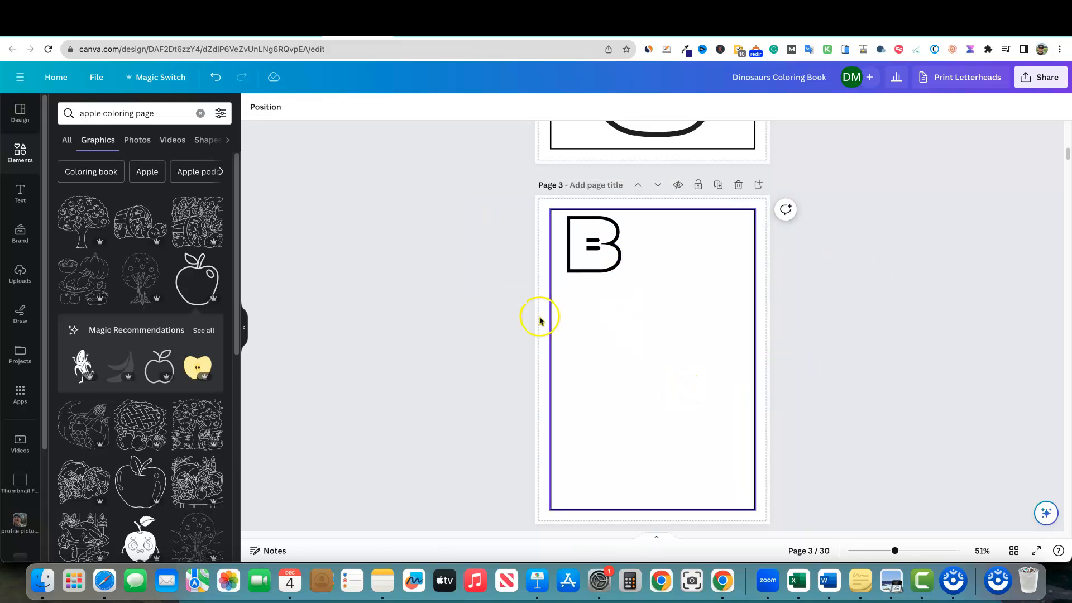
- Add a large bat graphic below the B, swapping out the first pick, and duplicate the page
click(136, 113)
text(bat)
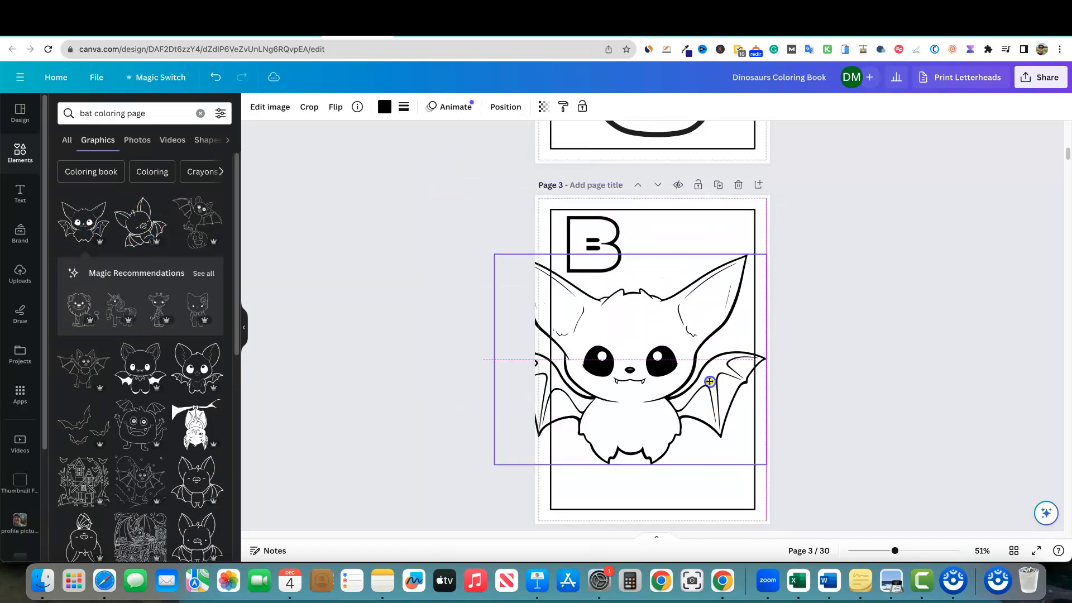
drag(709, 381, 736, 384)
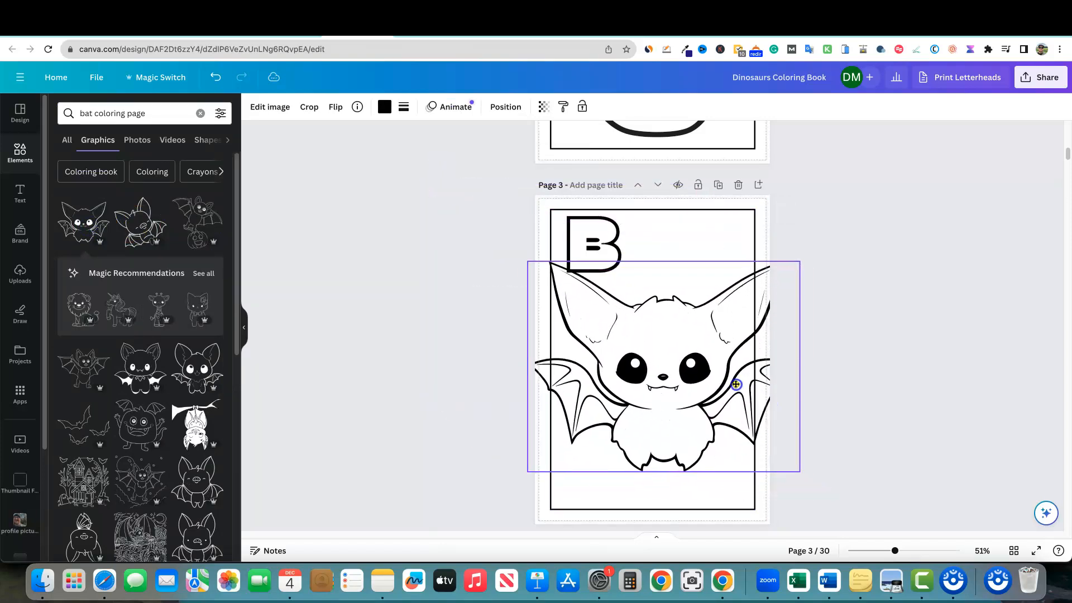
click(737, 384)
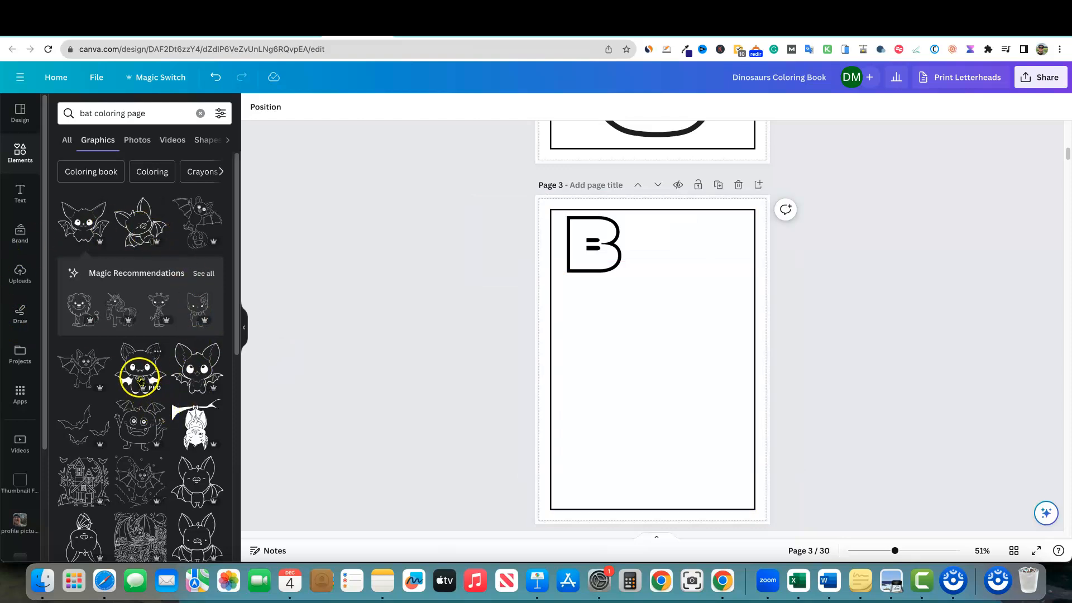
click(140, 377)
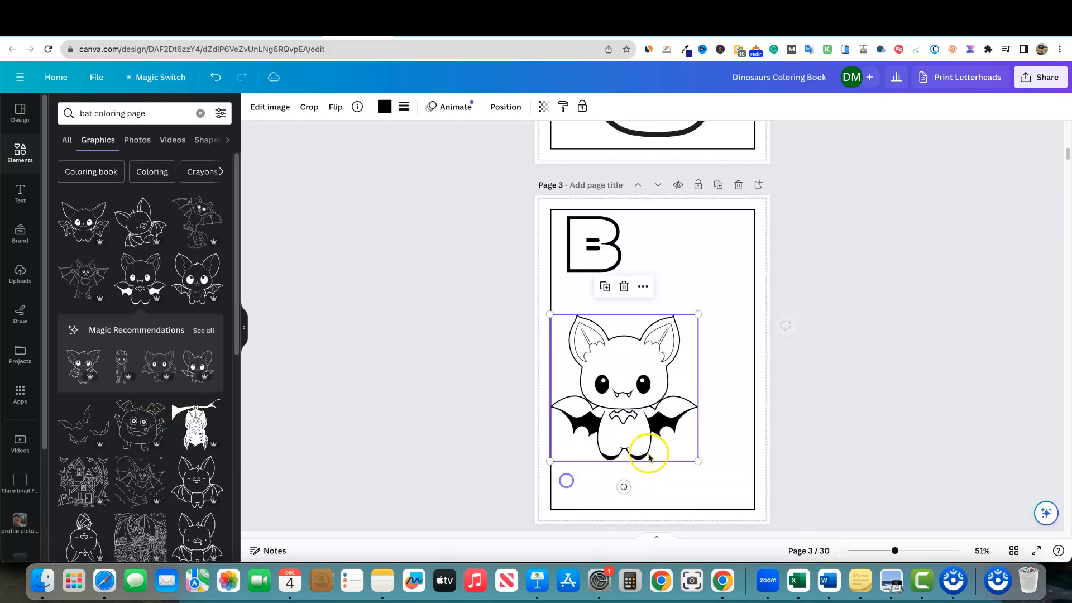
drag(697, 460, 758, 514)
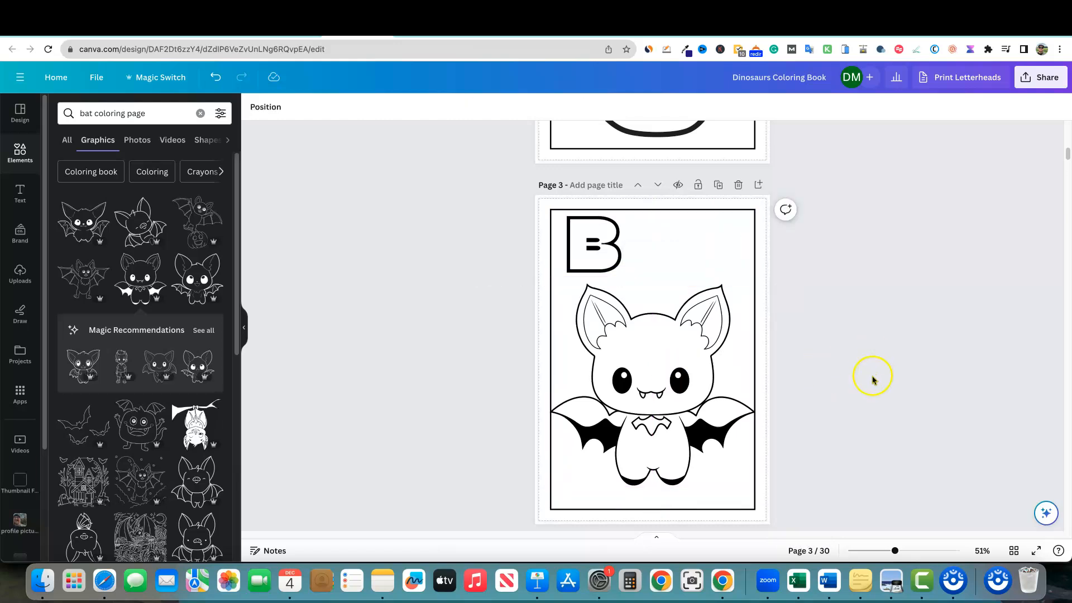
click(718, 185)
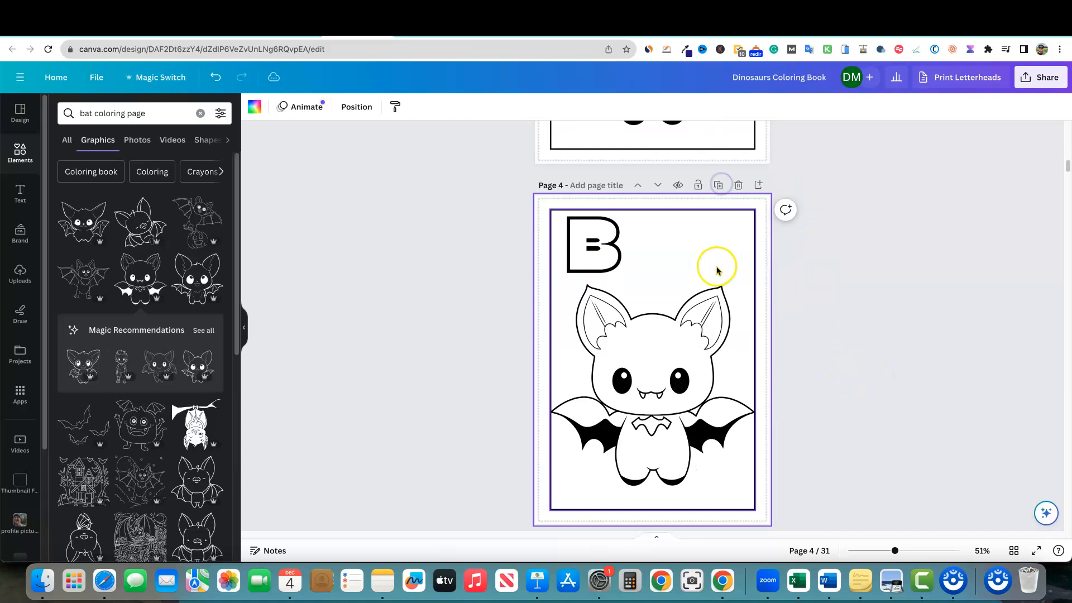
- Change the letter to C, remove the bat, and centre a 'cat coloring page' graphic below
click(594, 243)
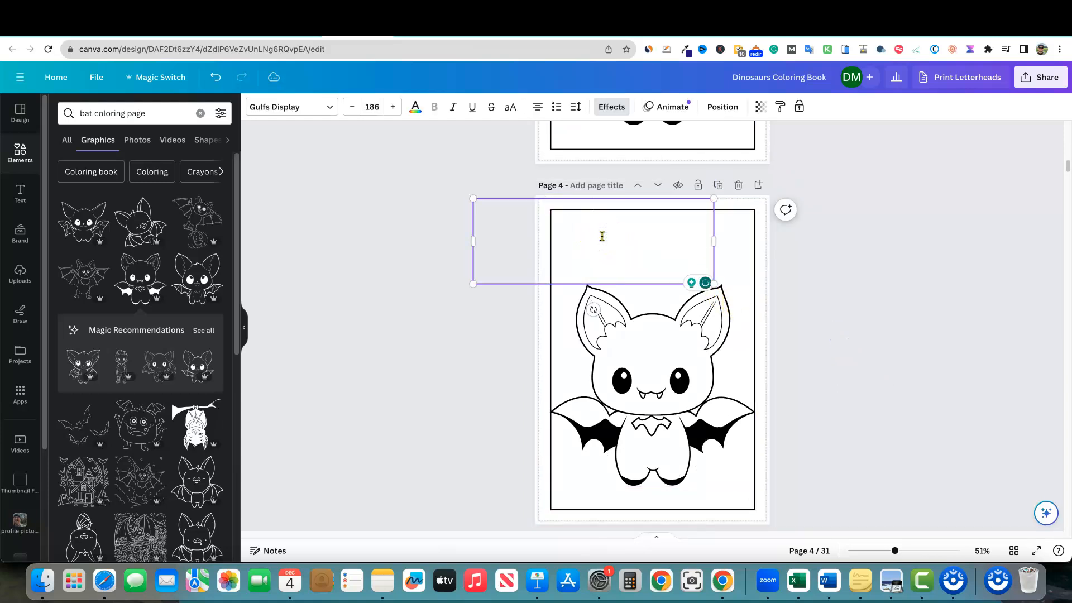
text(e)
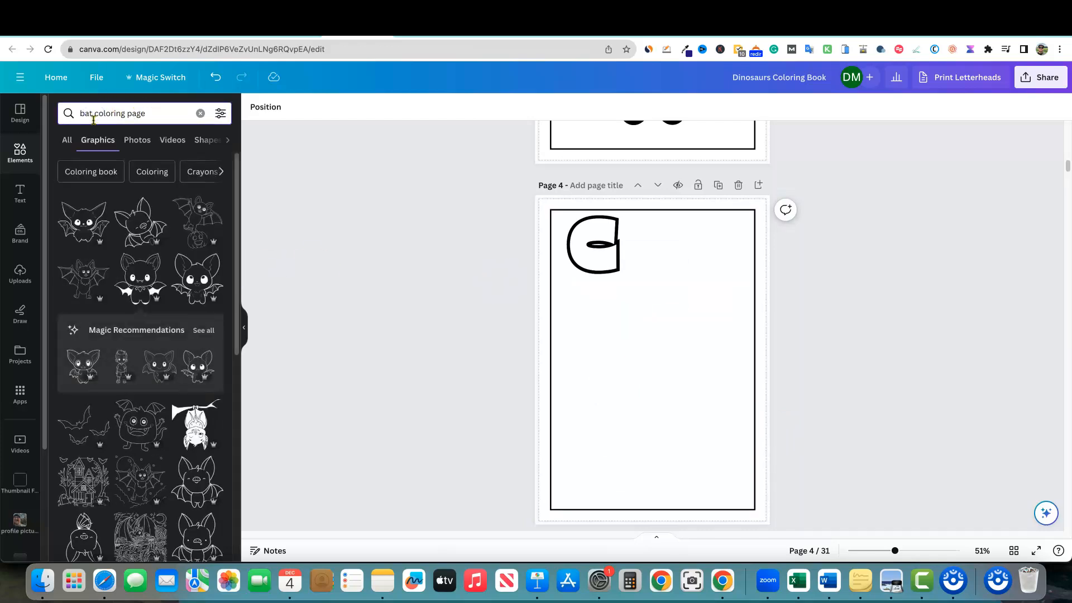
text(cat coloring page)
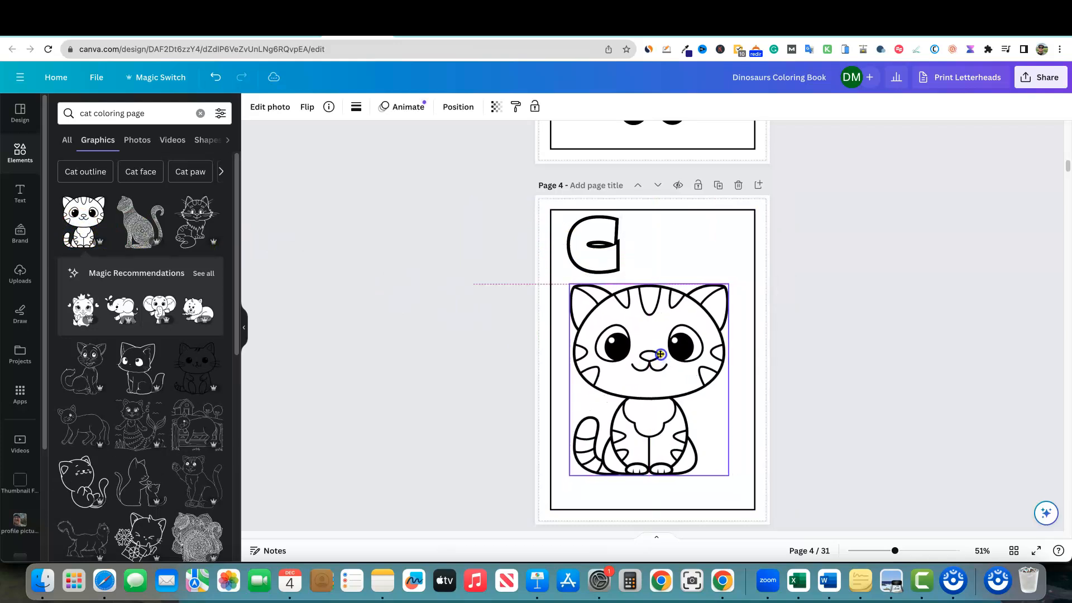
drag(660, 354, 662, 352)
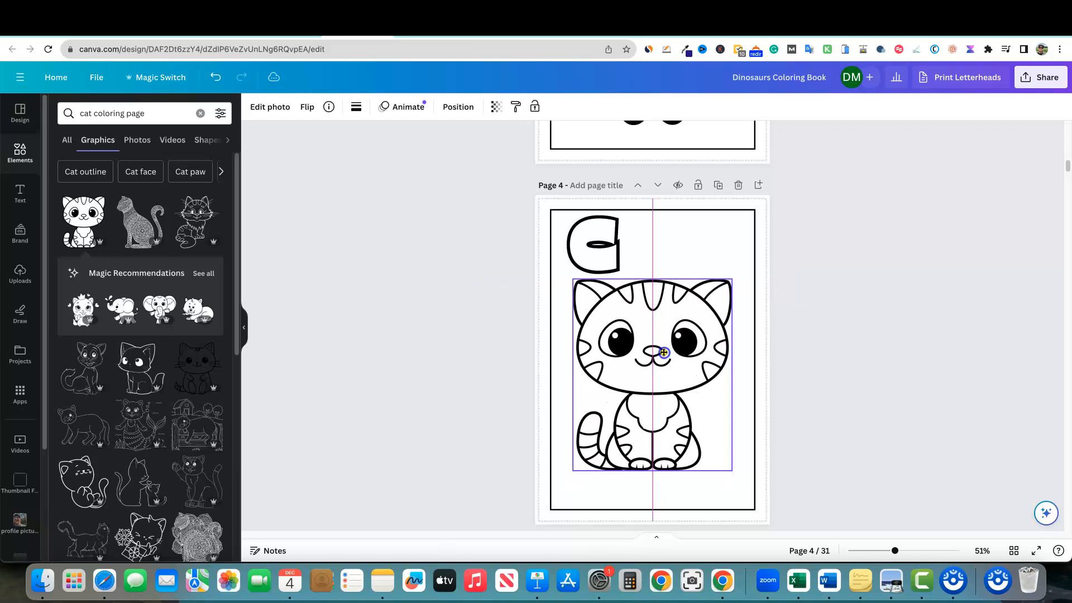
- Search 'grass col' and add another grass clump at the cat's feet
click(131, 113)
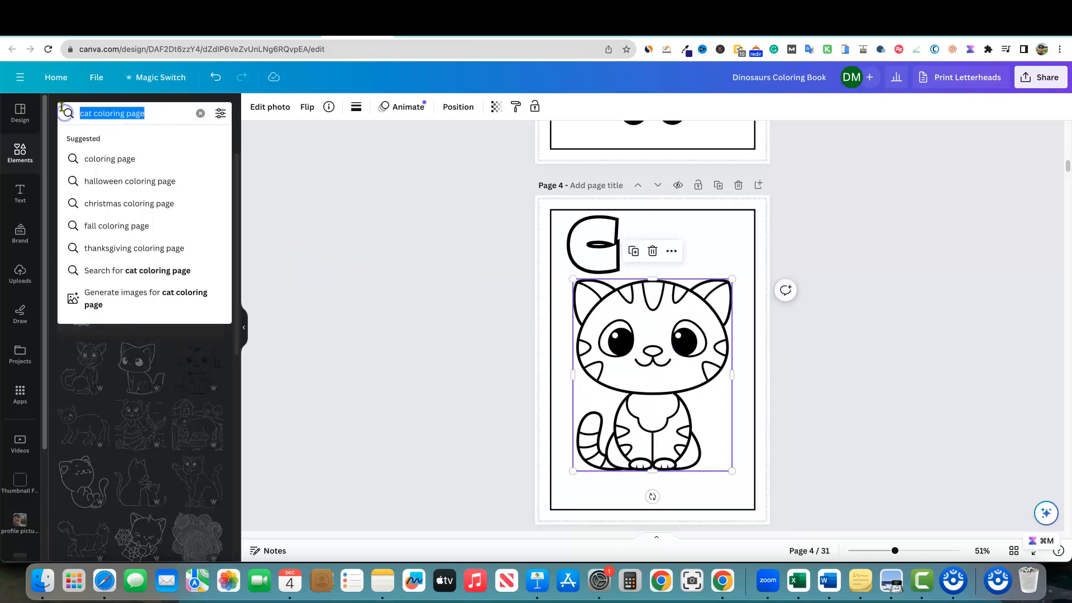
text(grass col)
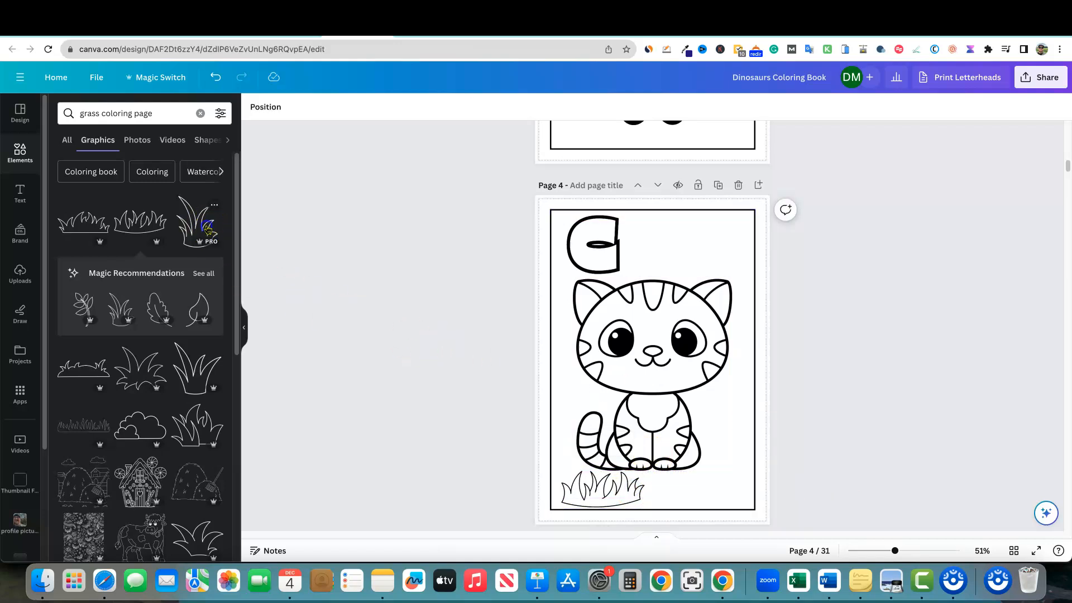
click(197, 222)
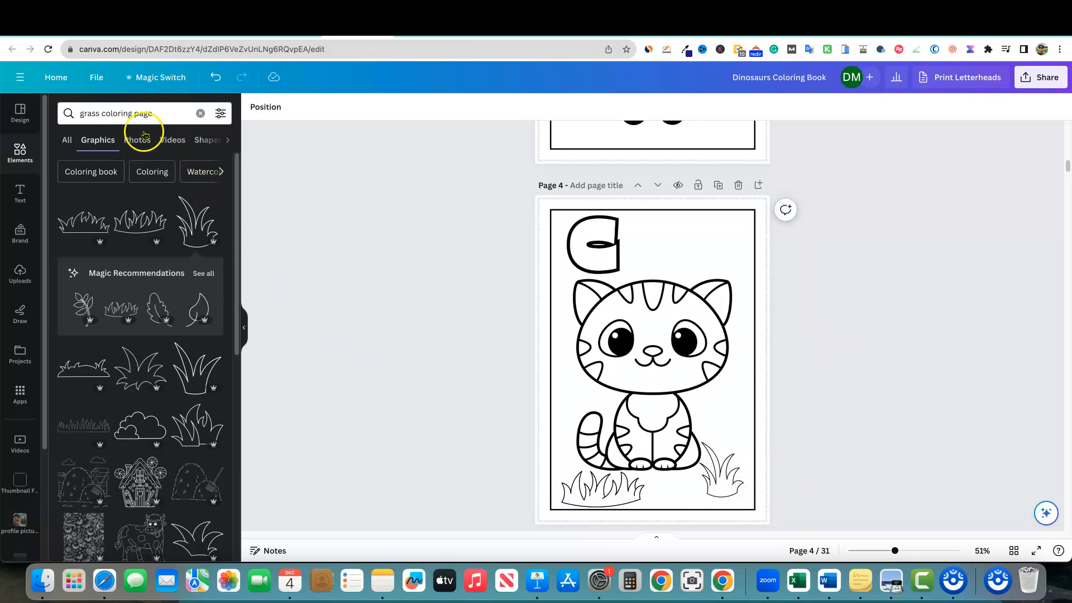
- Add a sun-and-cloud graphic, flip it horizontally, and move it to the top right
click(130, 113)
text(un)
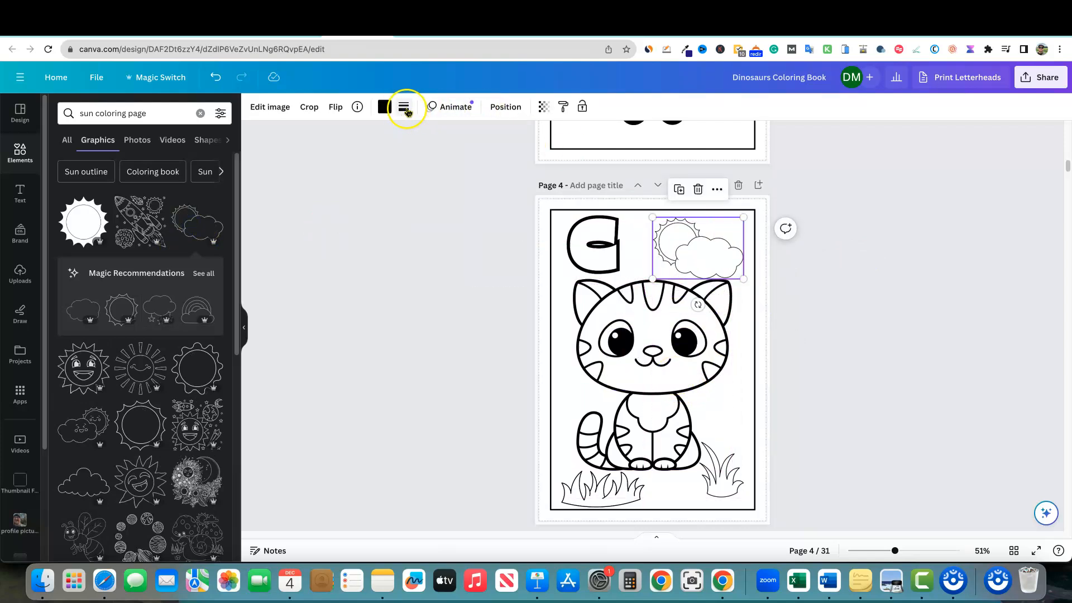
click(335, 107)
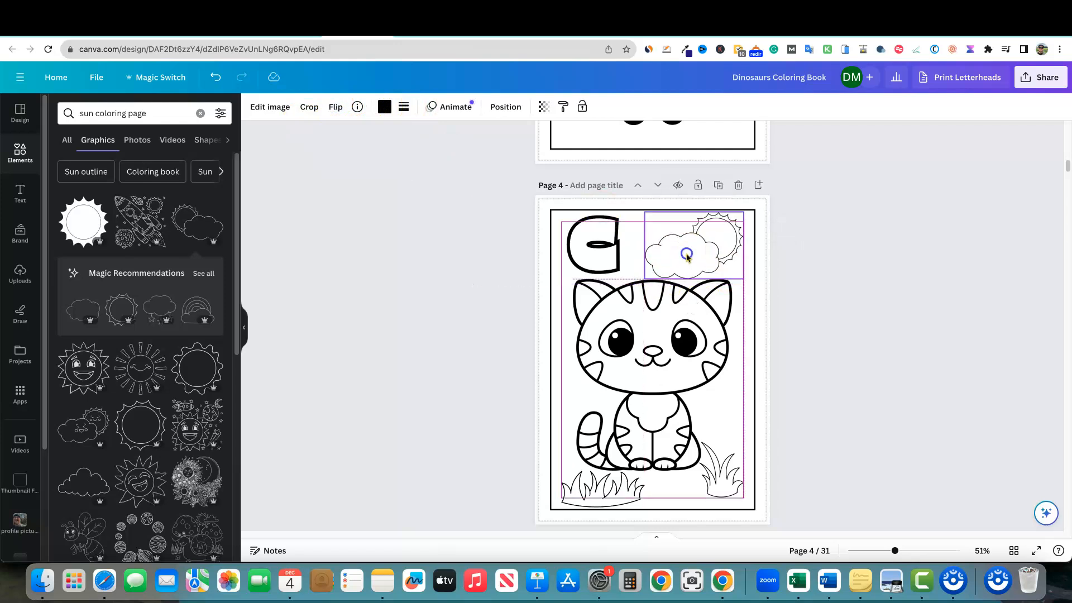
click(862, 362)
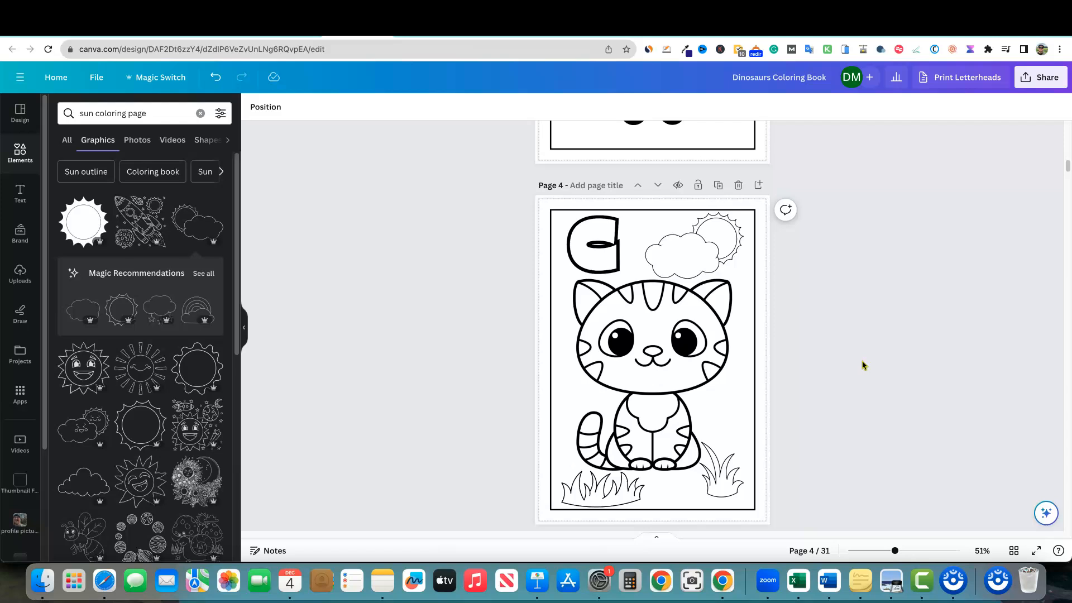
click(554, 439)
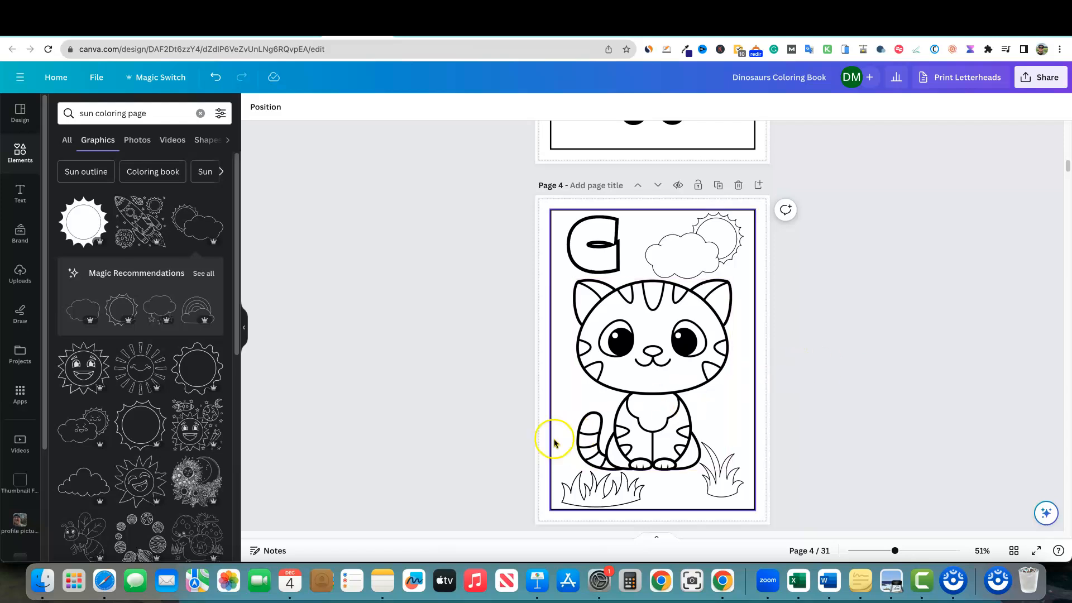
- Scroll down to the blank fifth page to place the floral pattern
scroll(down, 3)
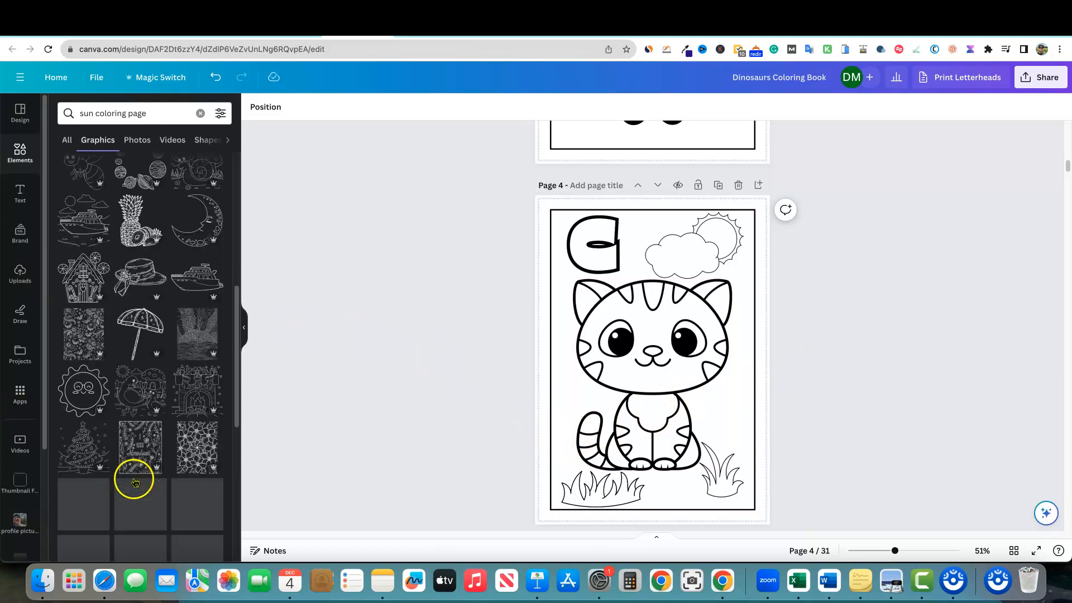
scroll(down, 3)
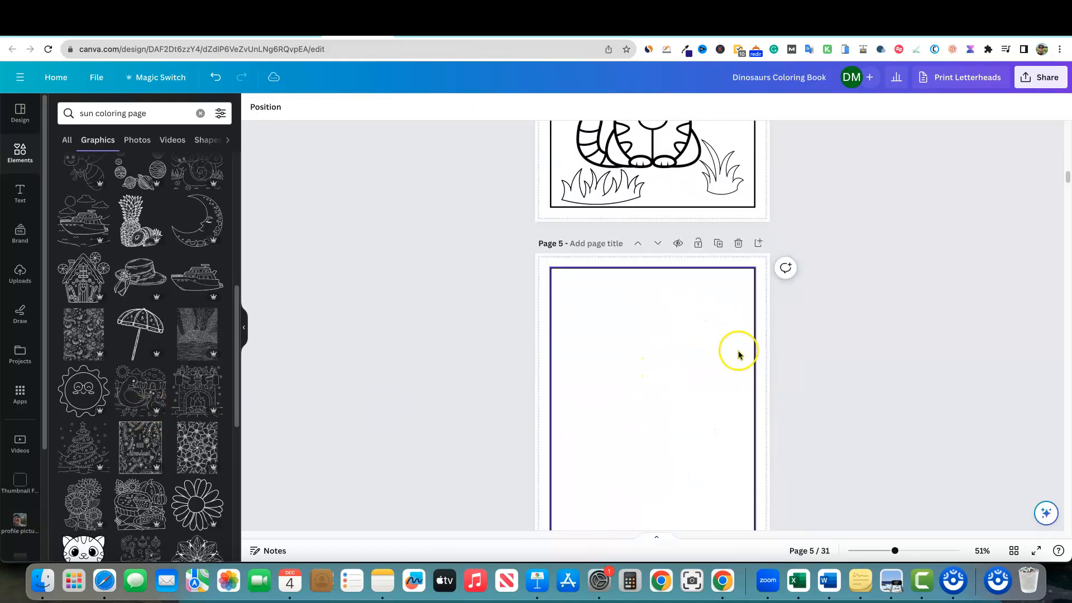
scroll(down, 3)
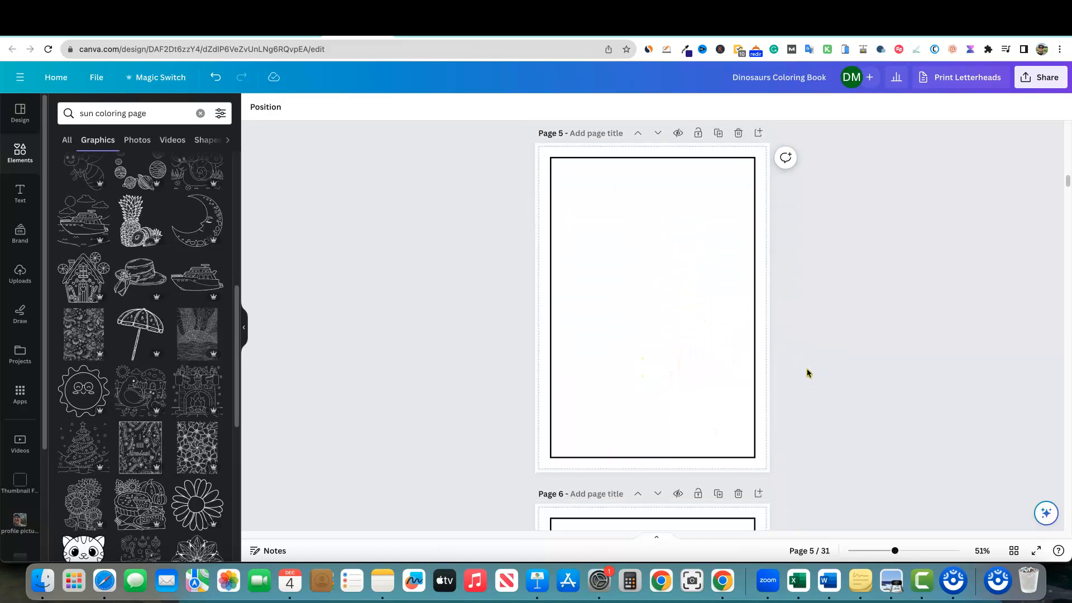
scroll(down, 3)
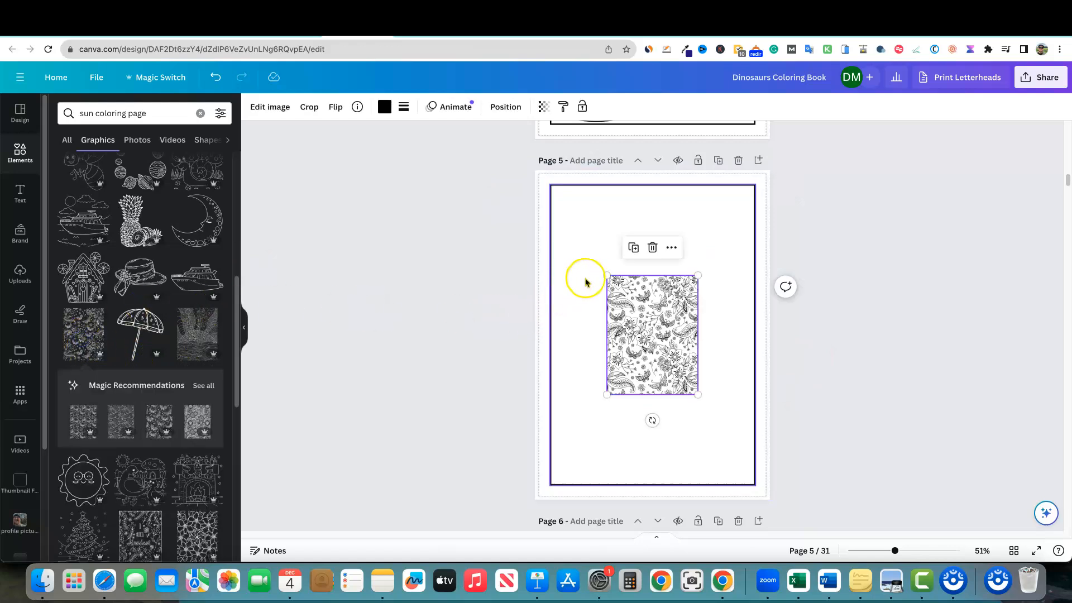
- Move and enlarge the floral pattern over page 5, cropping its left overhang to the border
drag(606, 275, 554, 209)
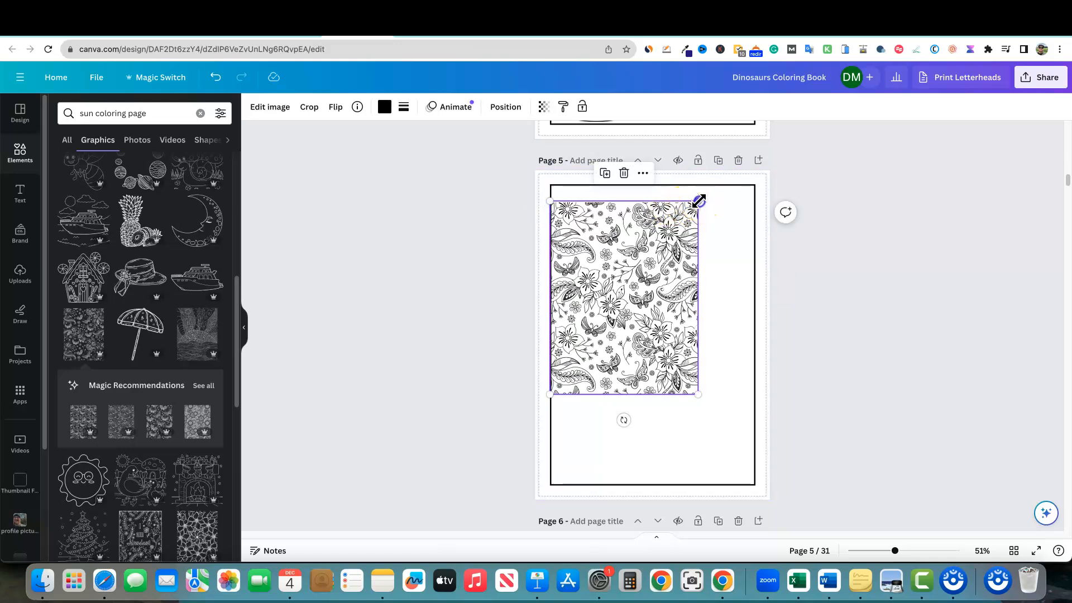
drag(698, 395, 752, 443)
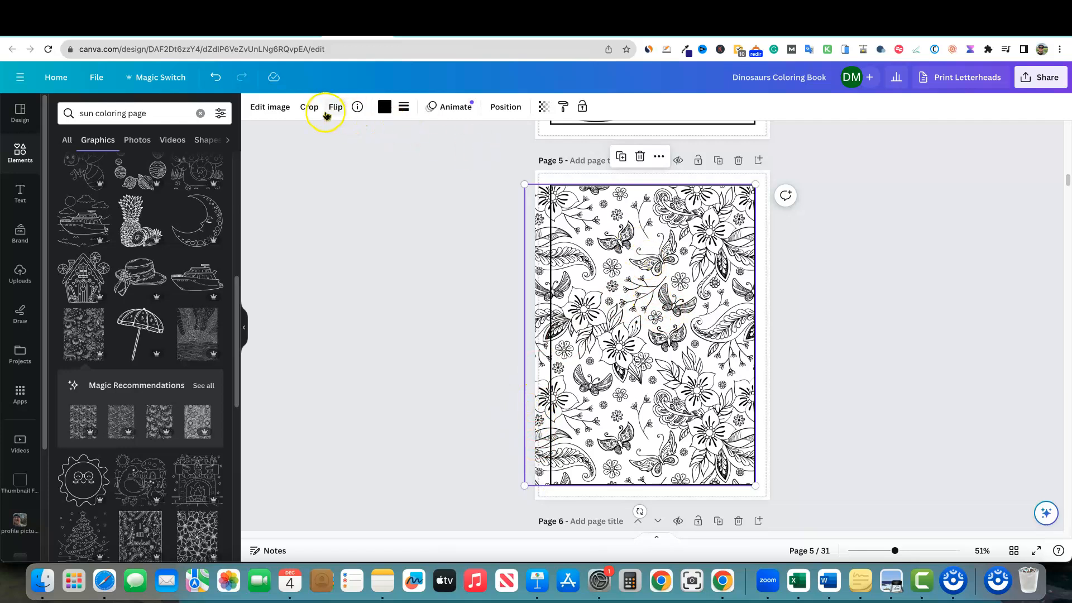
click(310, 106)
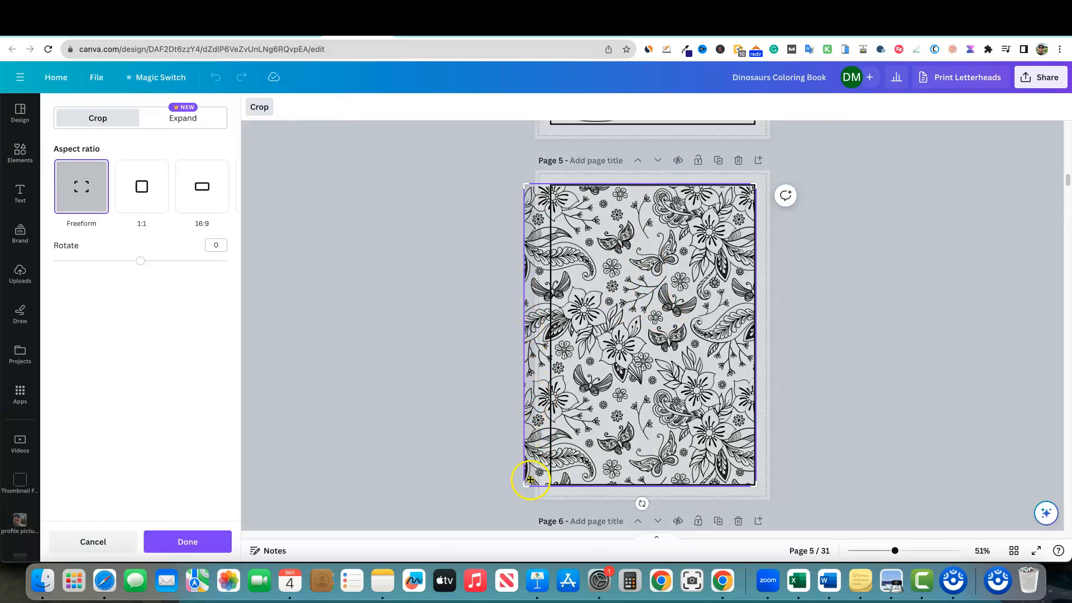
drag(530, 479, 551, 488)
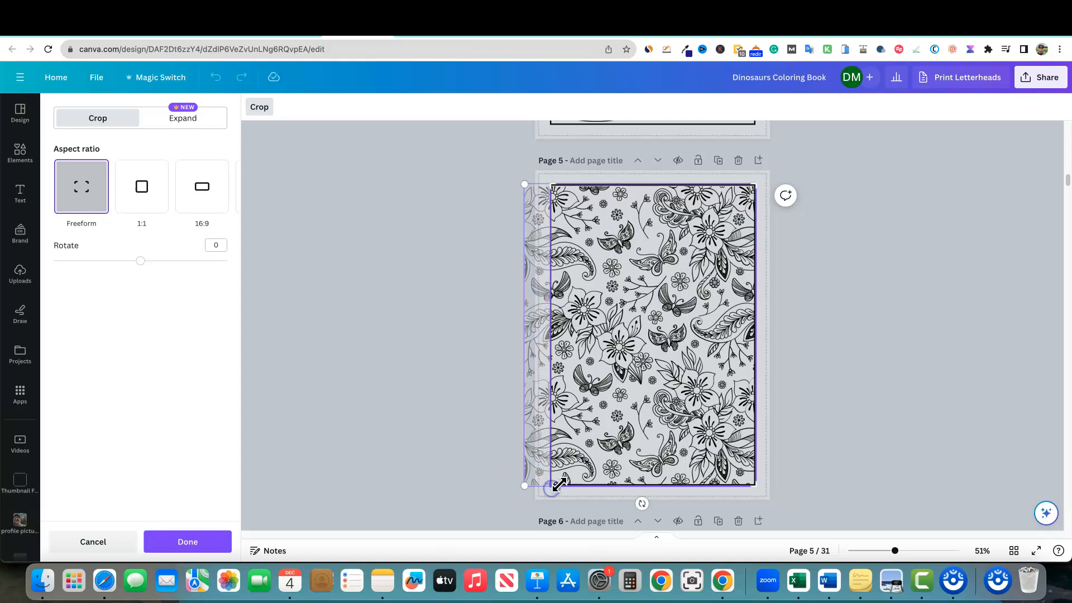
click(187, 541)
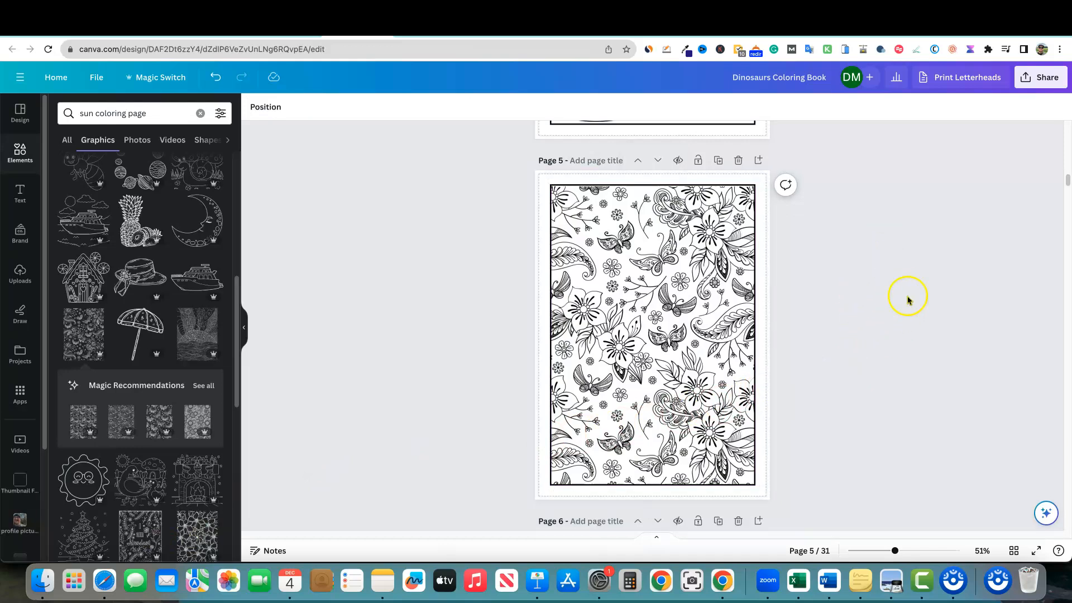
- Scroll back up and search the graphics for 'dog coloring page'
scroll(up, 3)
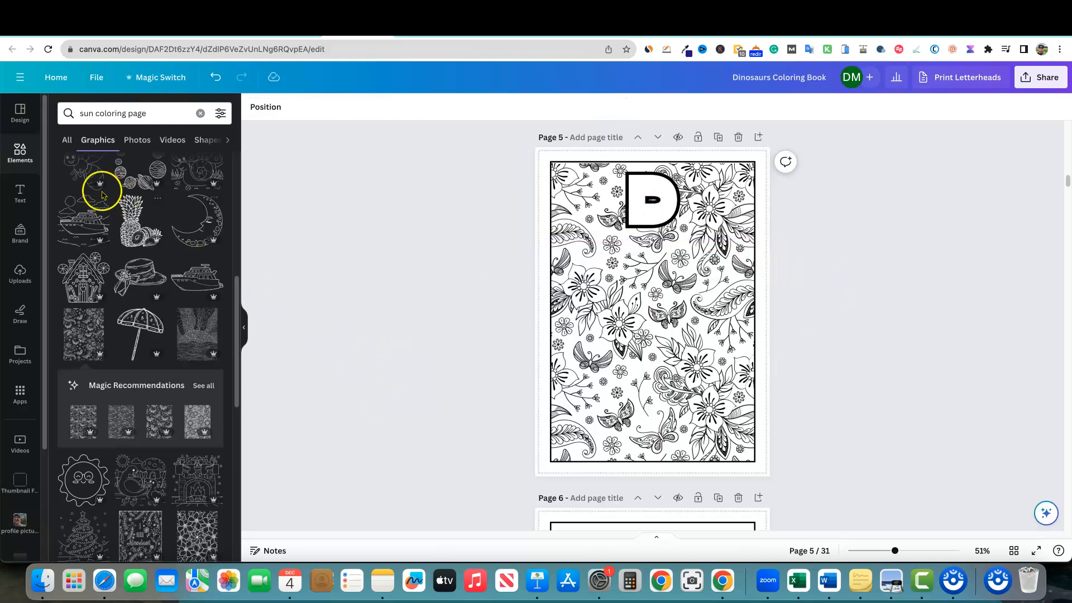
click(123, 113)
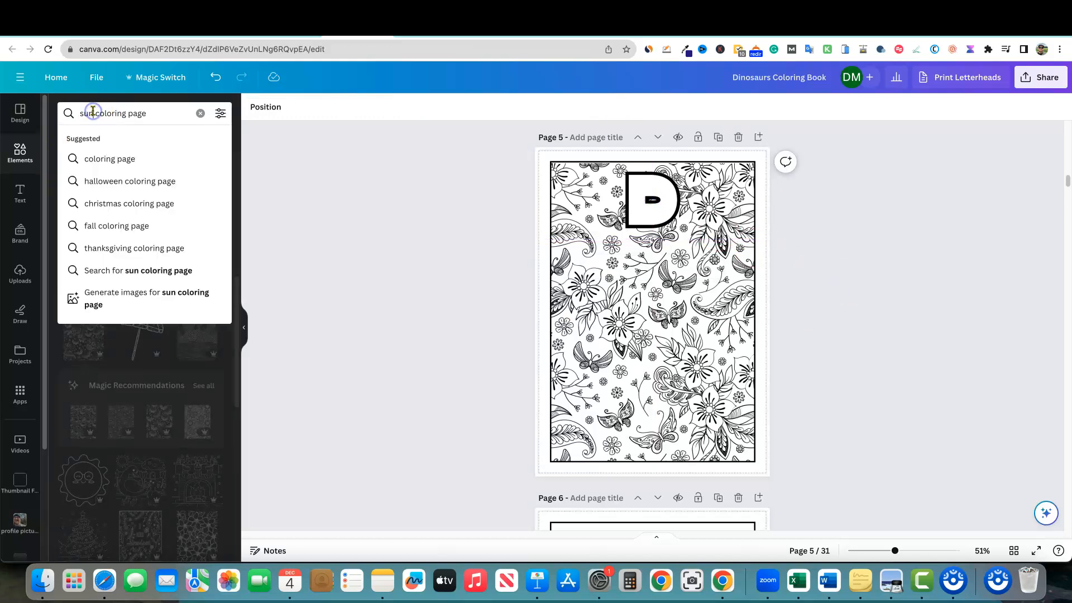
text(dog coloring page)
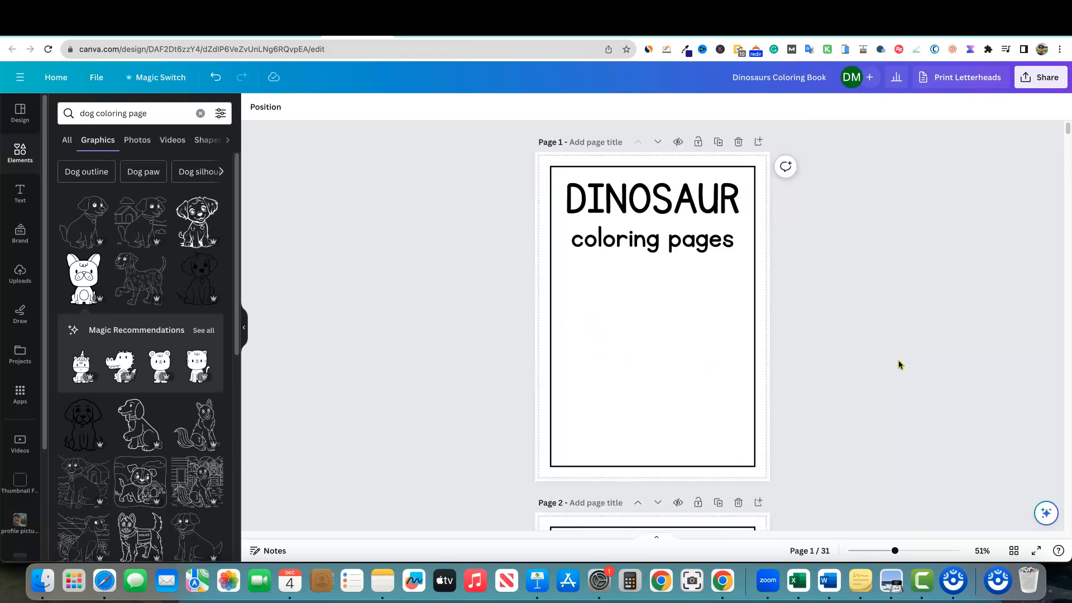
scroll(down, 3)
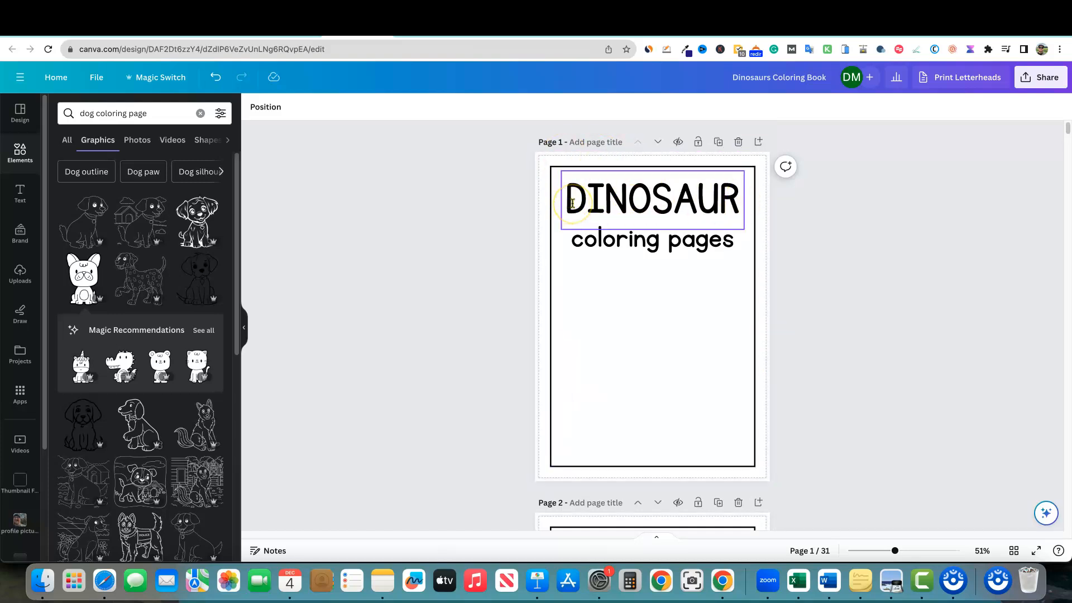
click(651, 238)
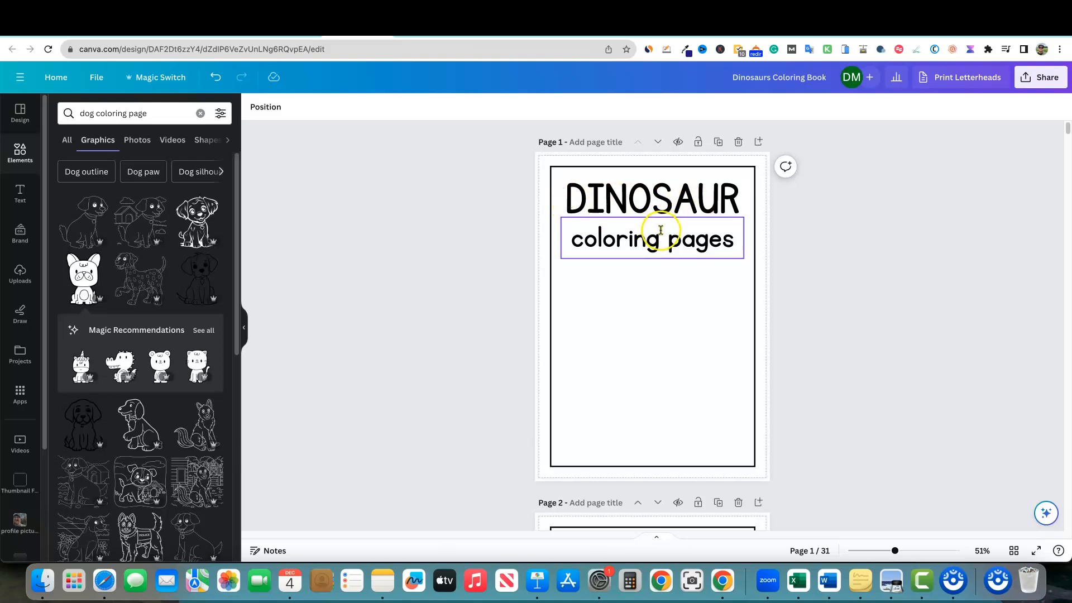
click(825, 293)
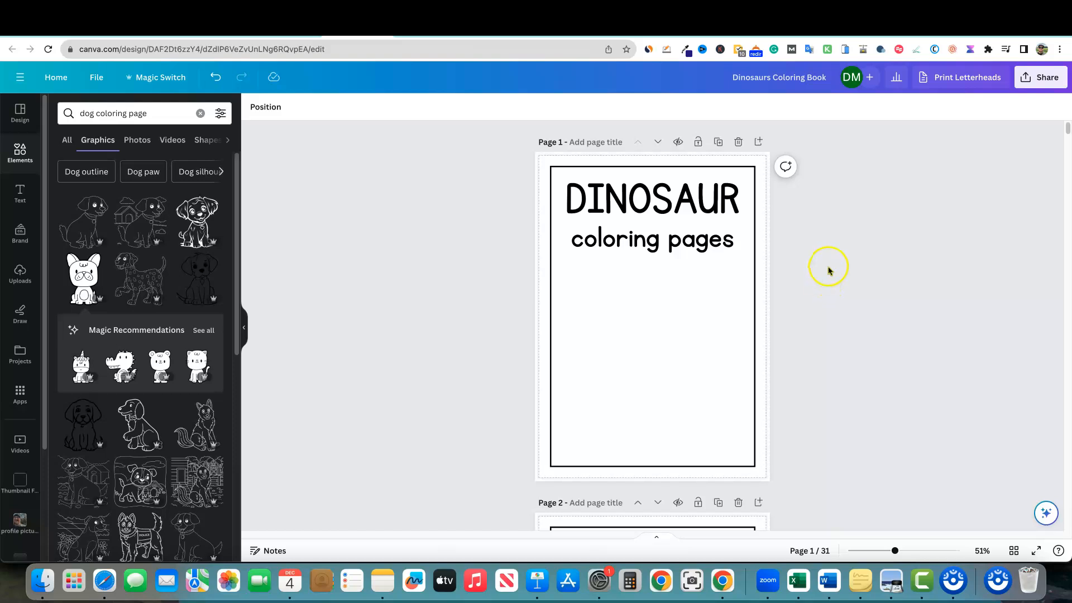
mouse_move(799, 349)
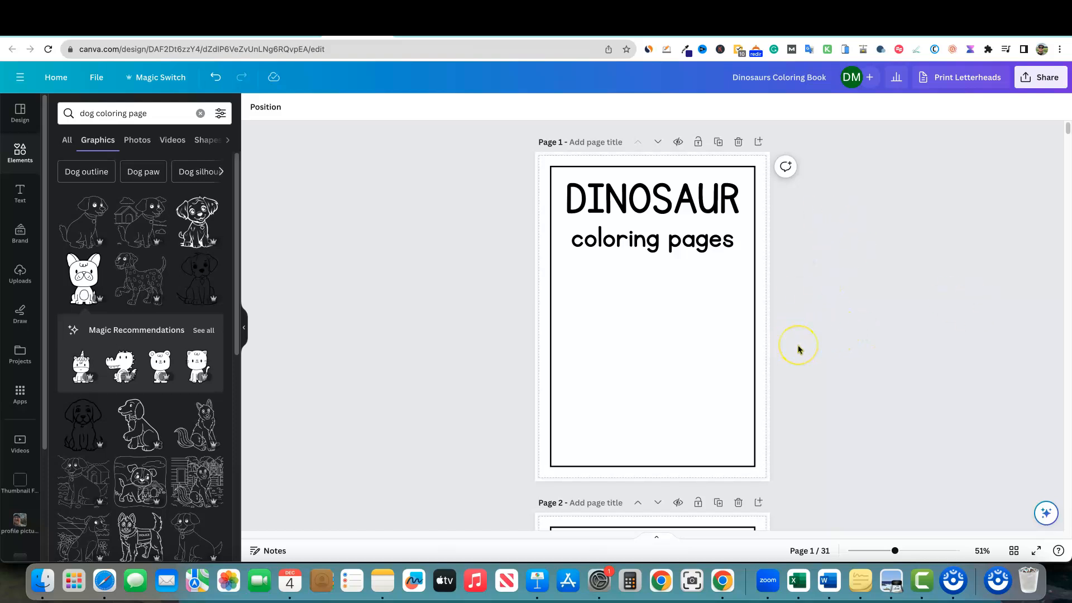
mouse_move(798, 350)
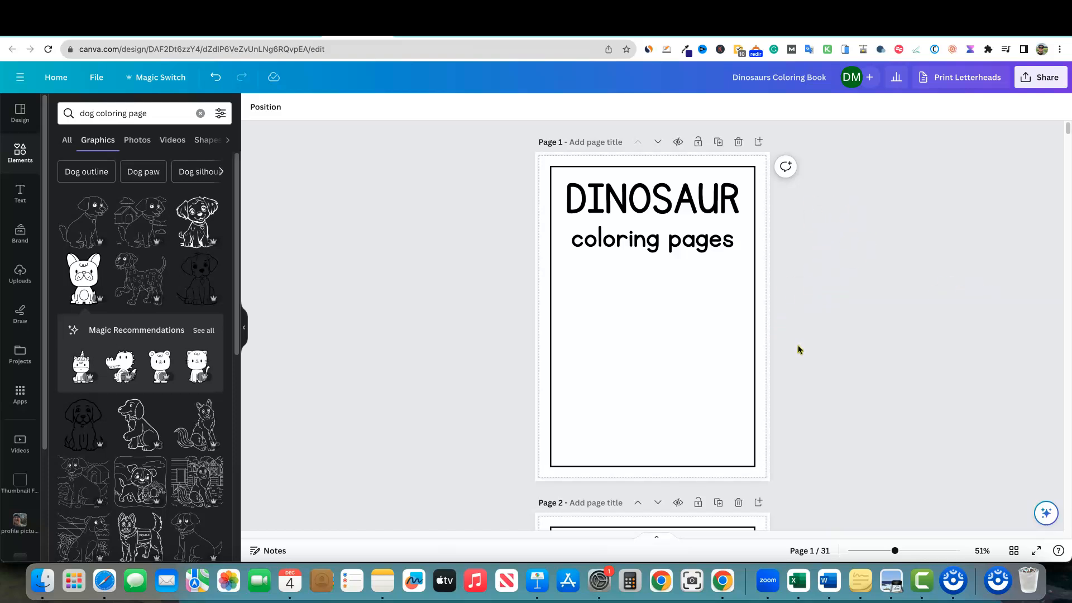
mouse_move(812, 360)
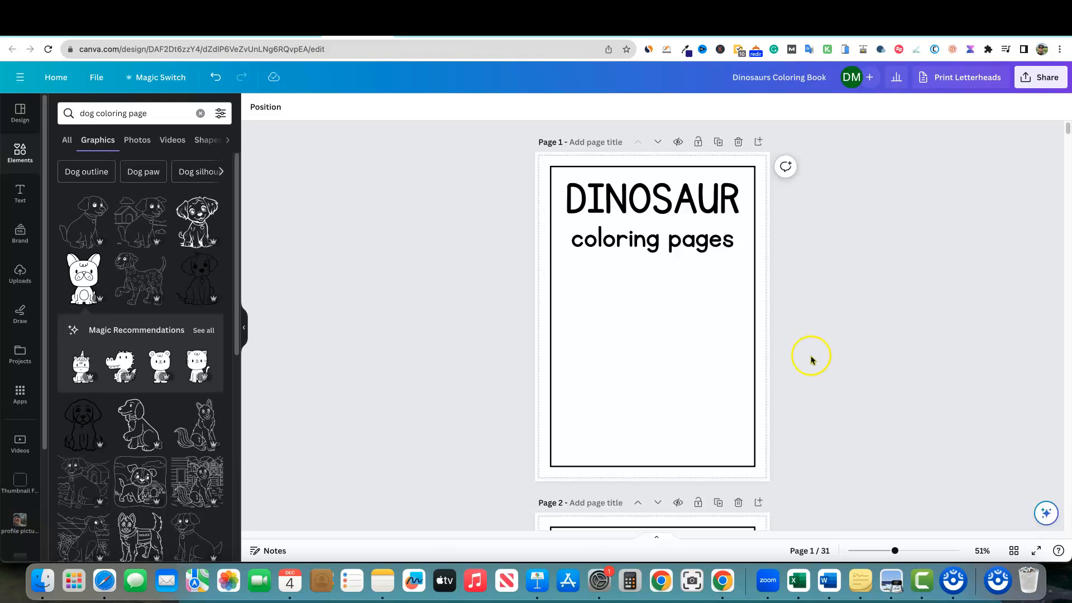